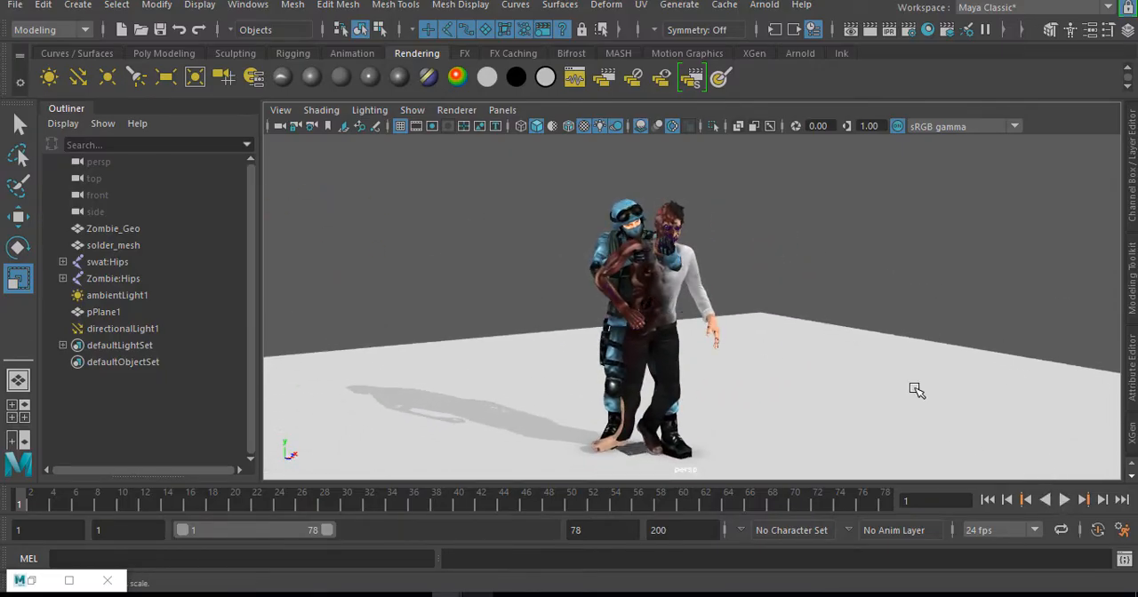
- Select the zombie's hips and play back the mocap animation to review it
left_click(113, 278)
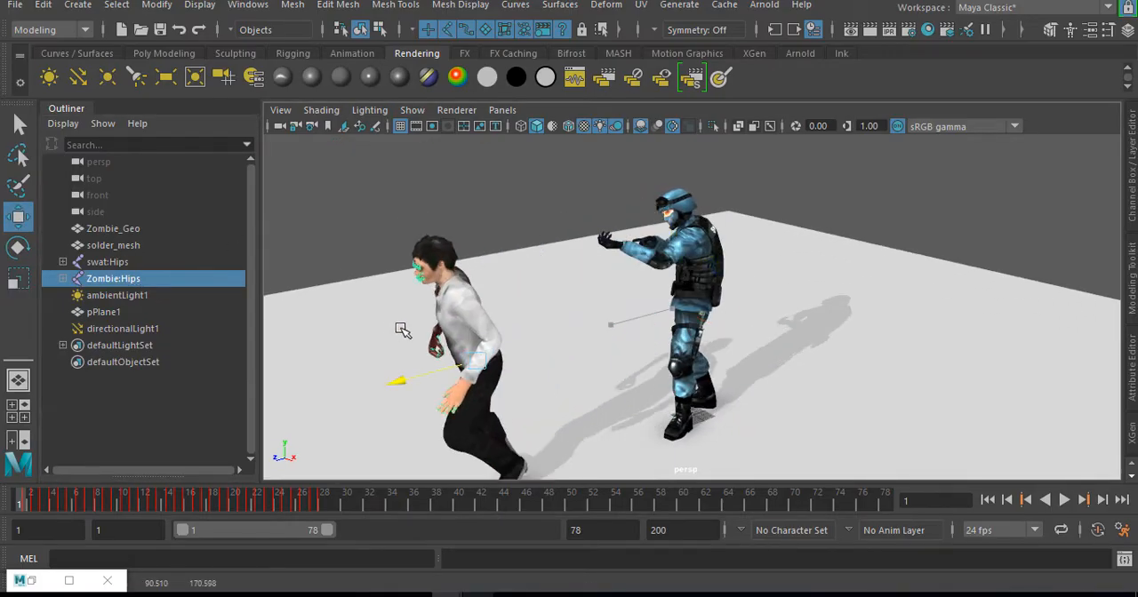
left_click(1064, 499)
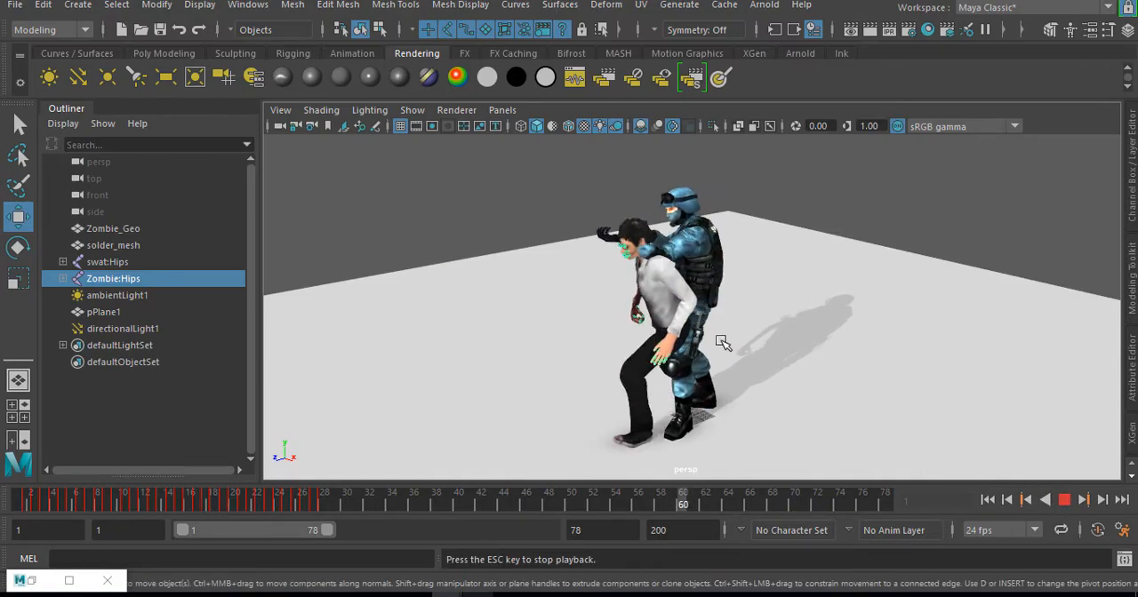
left_click(1064, 499)
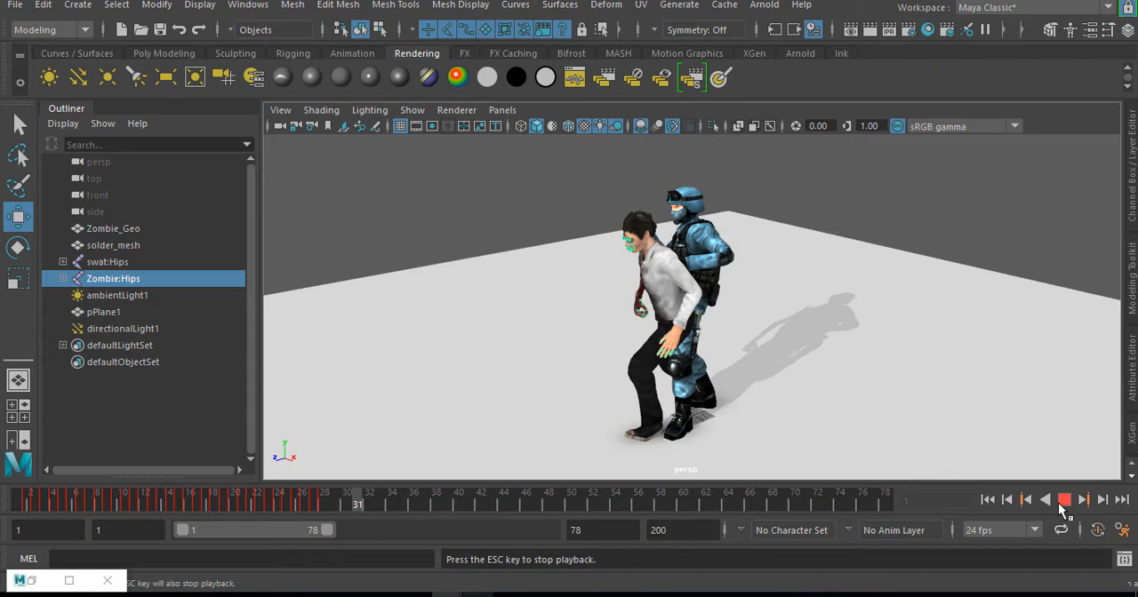
left_click(1064, 499)
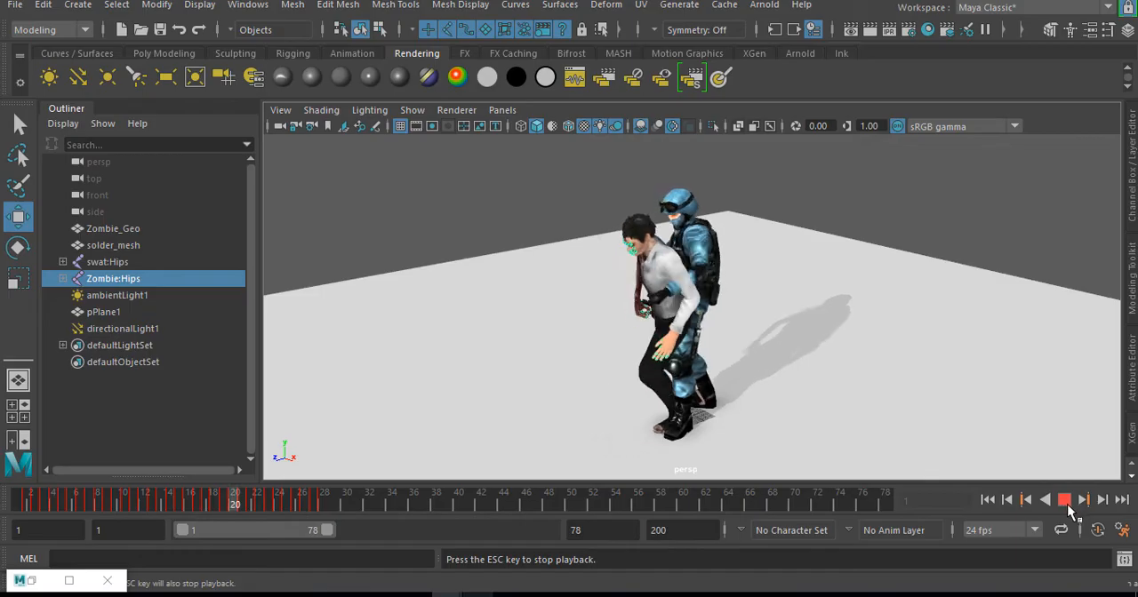
left_click(1064, 500)
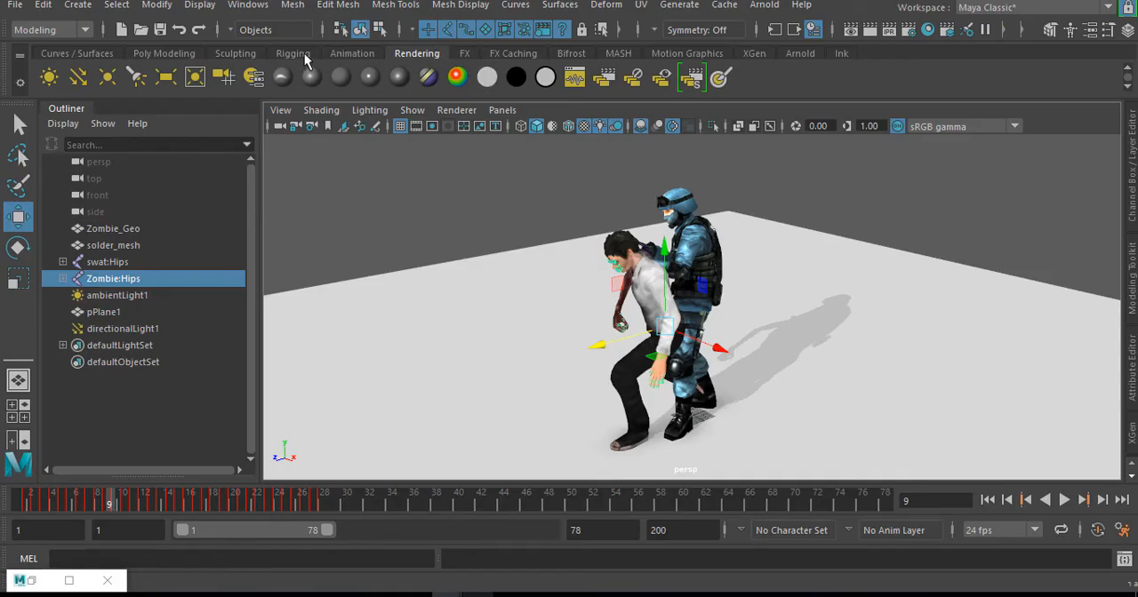
- Add two locators from the Rigging shelf, parenting Zombie:Hips under locator1 and swat:Hips under locator2
left_click(293, 54)
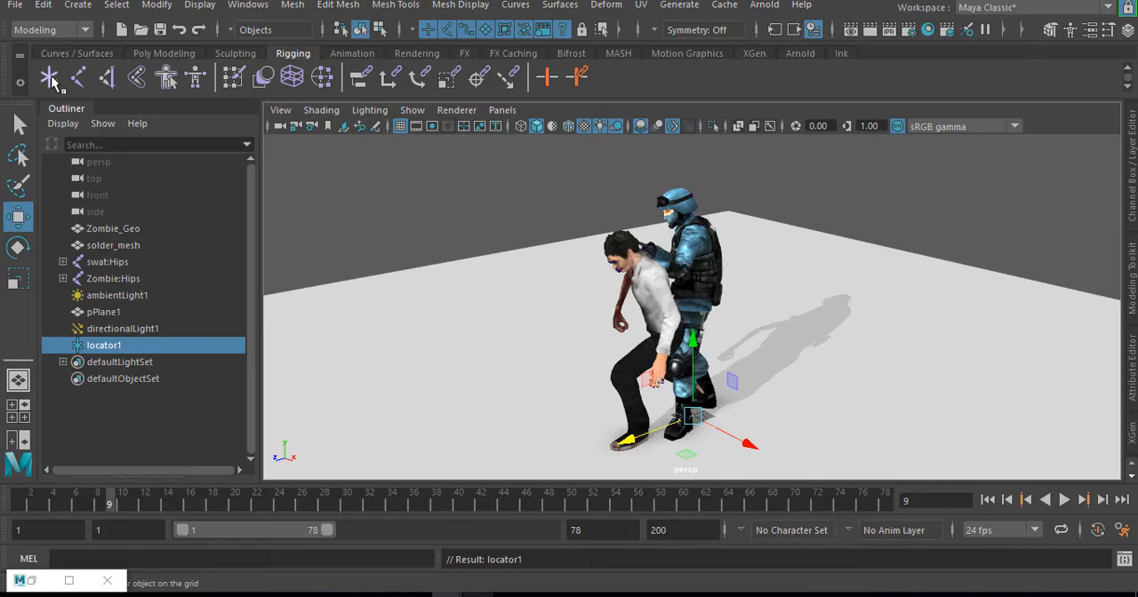
left_click(49, 77)
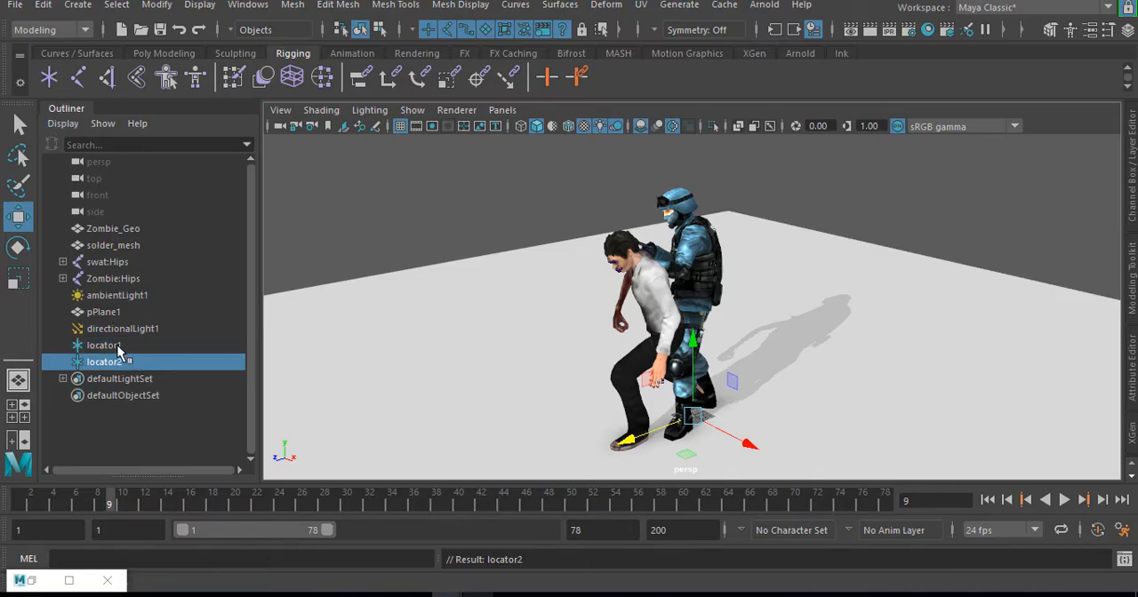
left_click(104, 345)
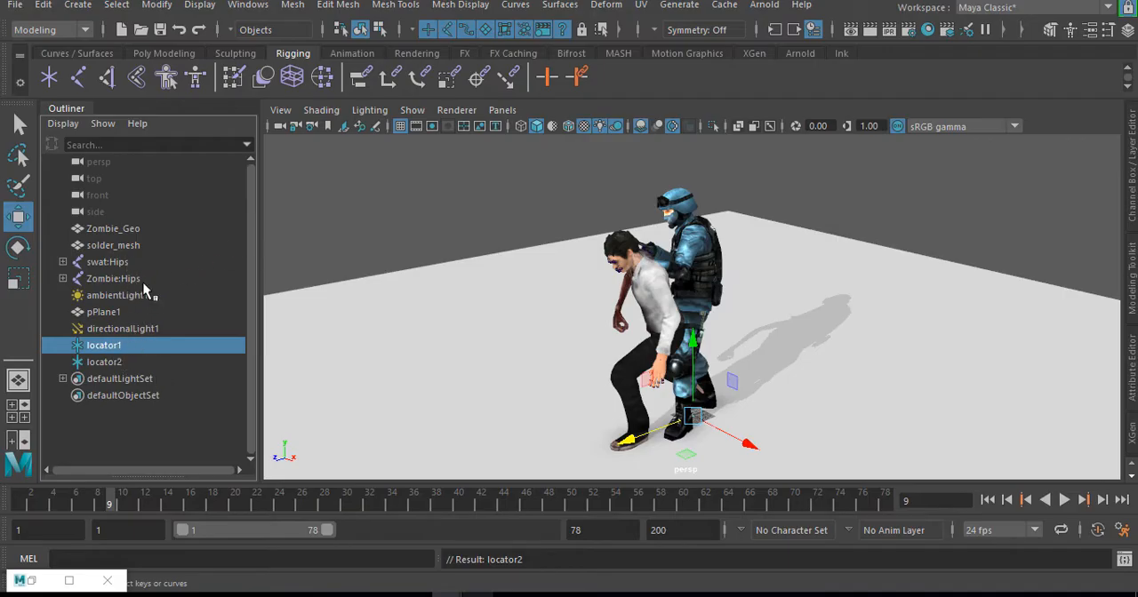
mouse_move(133, 293)
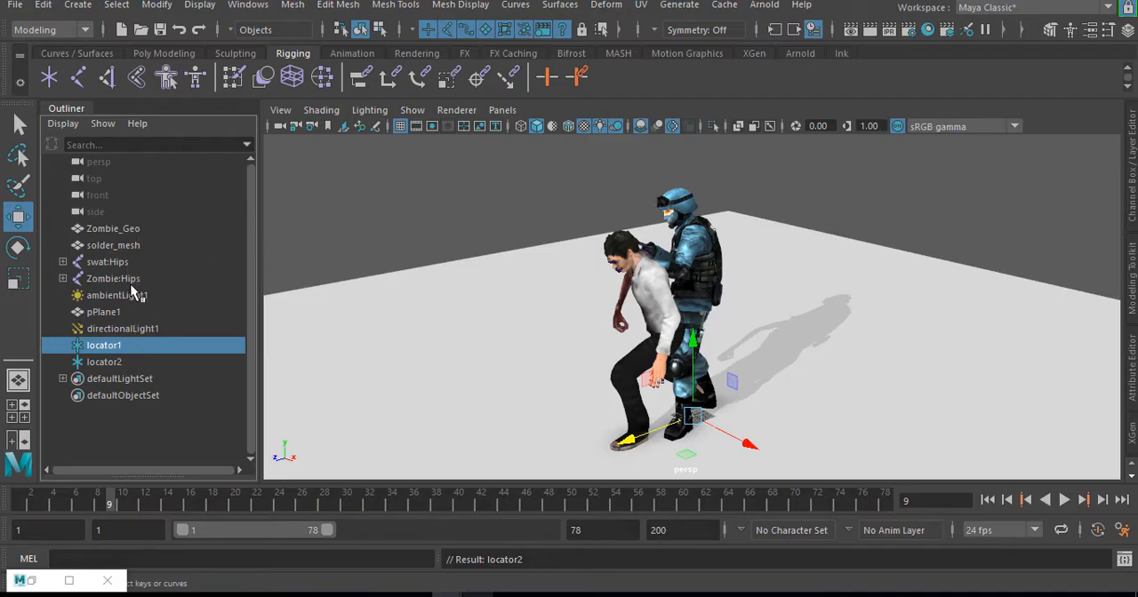
left_click(113, 278)
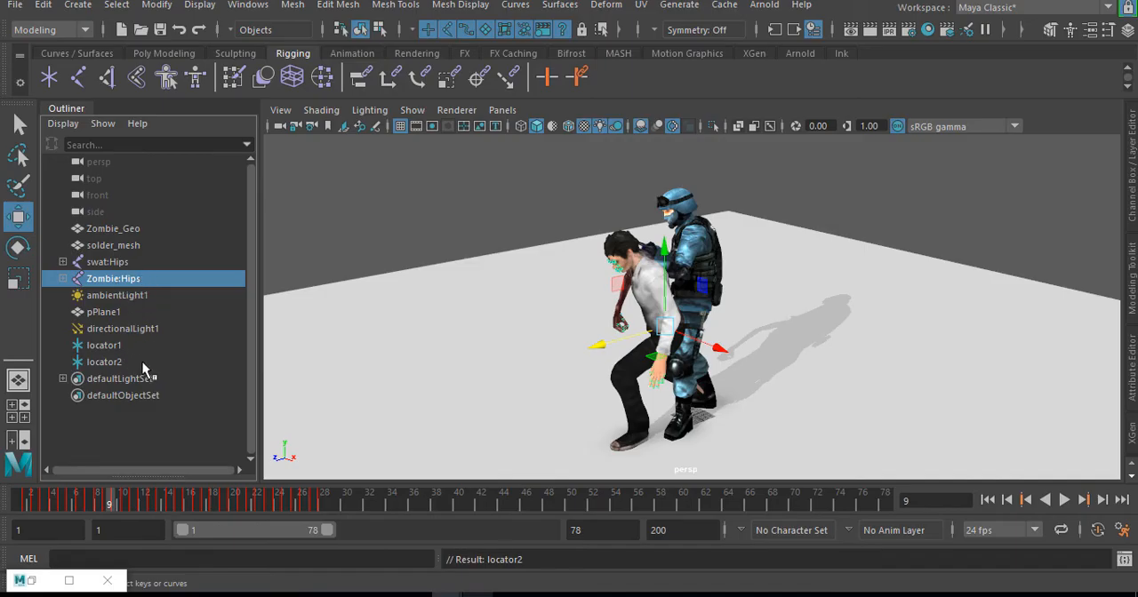
mouse_move(119, 362)
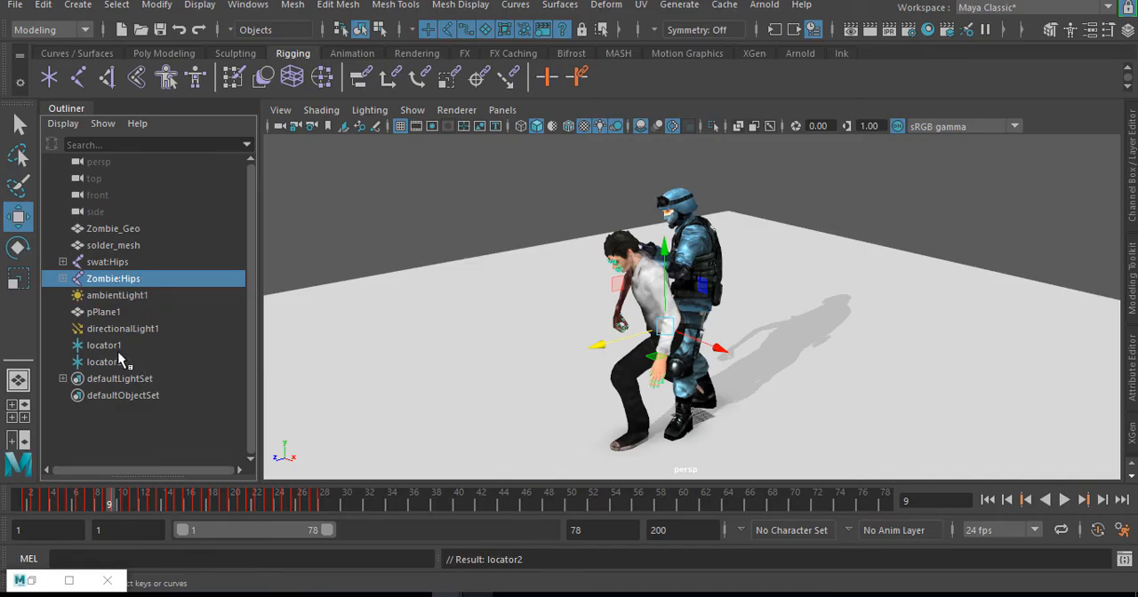
left_click(104, 345)
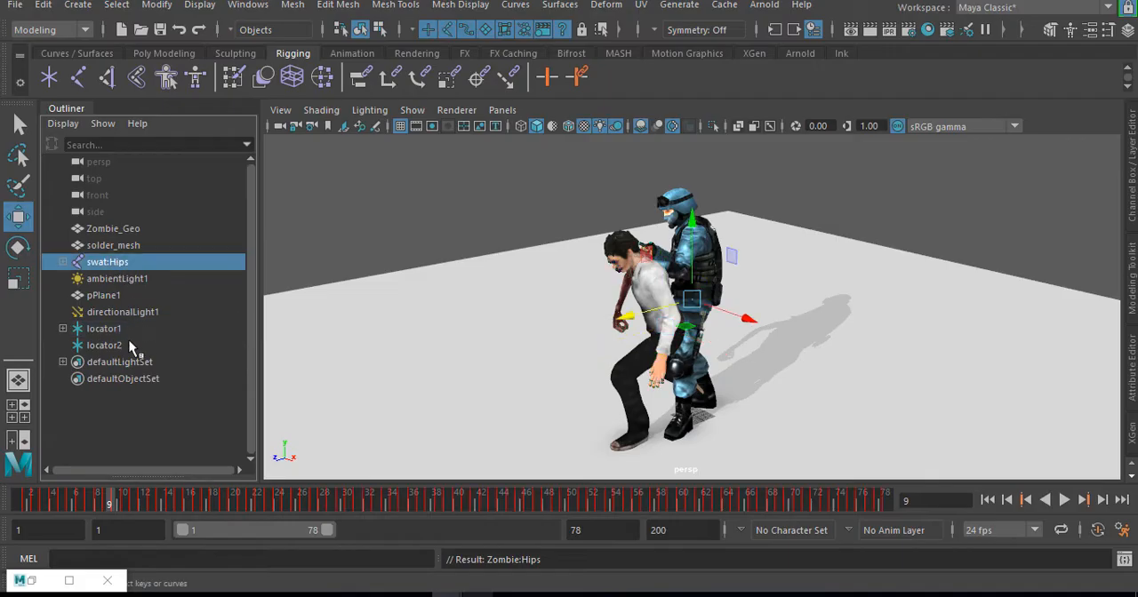
left_click(104, 345)
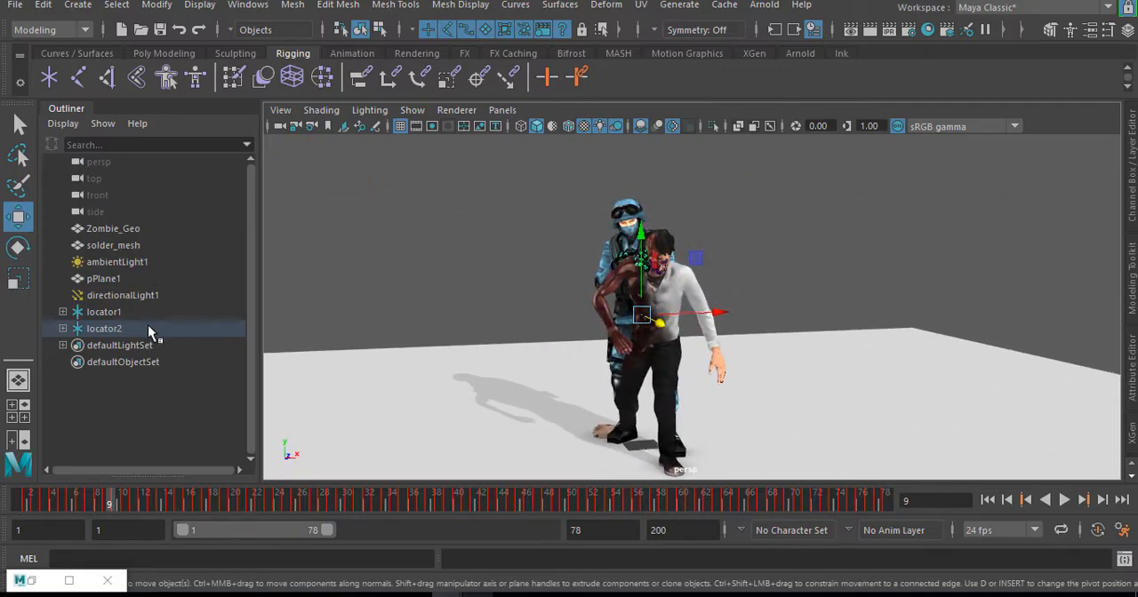
- Rename locator1 to 'zombie' and select locator2 to rename it swat1
left_click(104, 311)
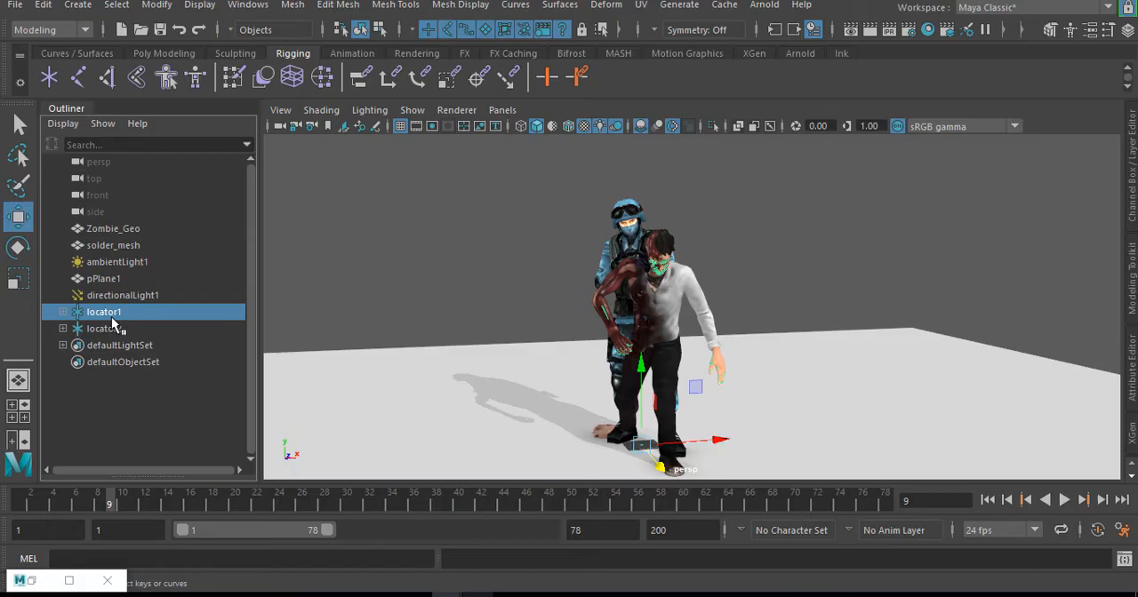
double_click(104, 312)
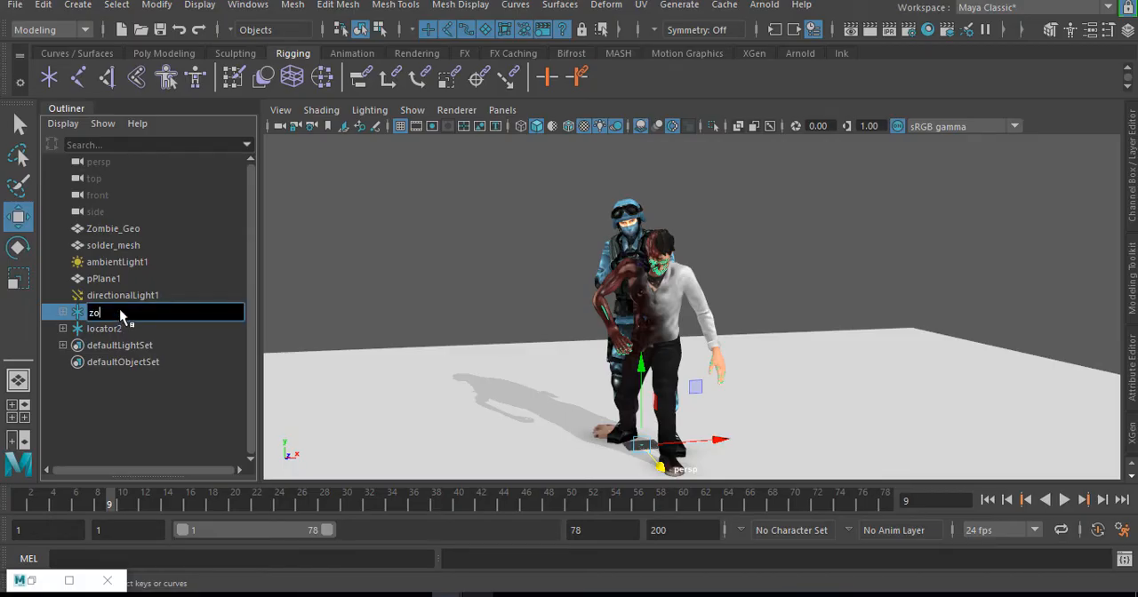
type("zombie")
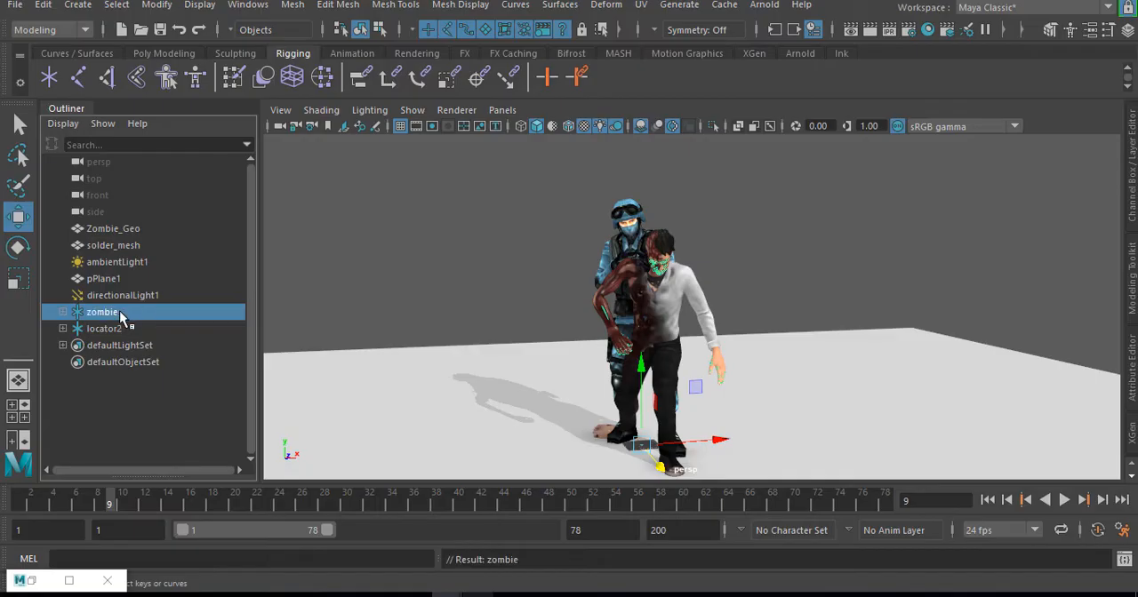
left_click(104, 328)
type("swat1")
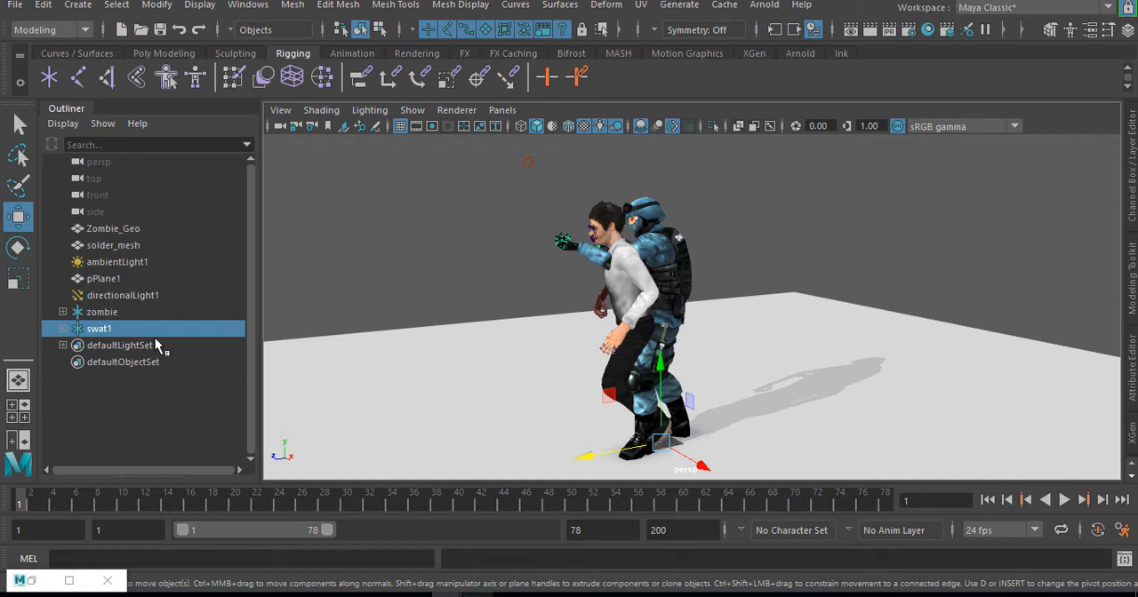
- Move the swat1 locator away and turn the zombie locator to face the soldier
left_click_drag(662, 444, 689, 440)
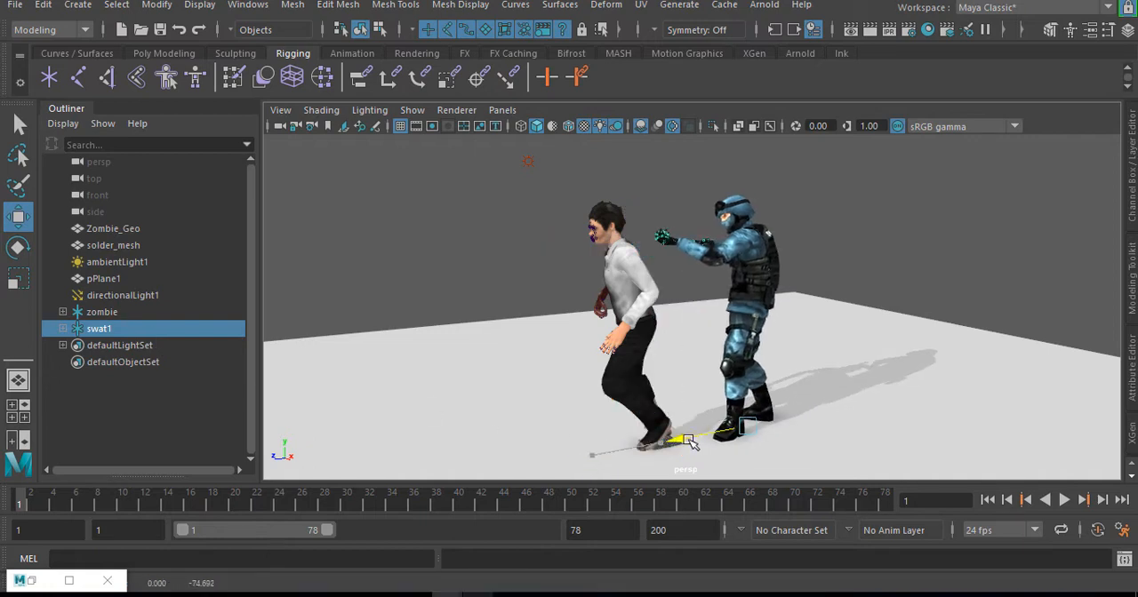
left_click(101, 311)
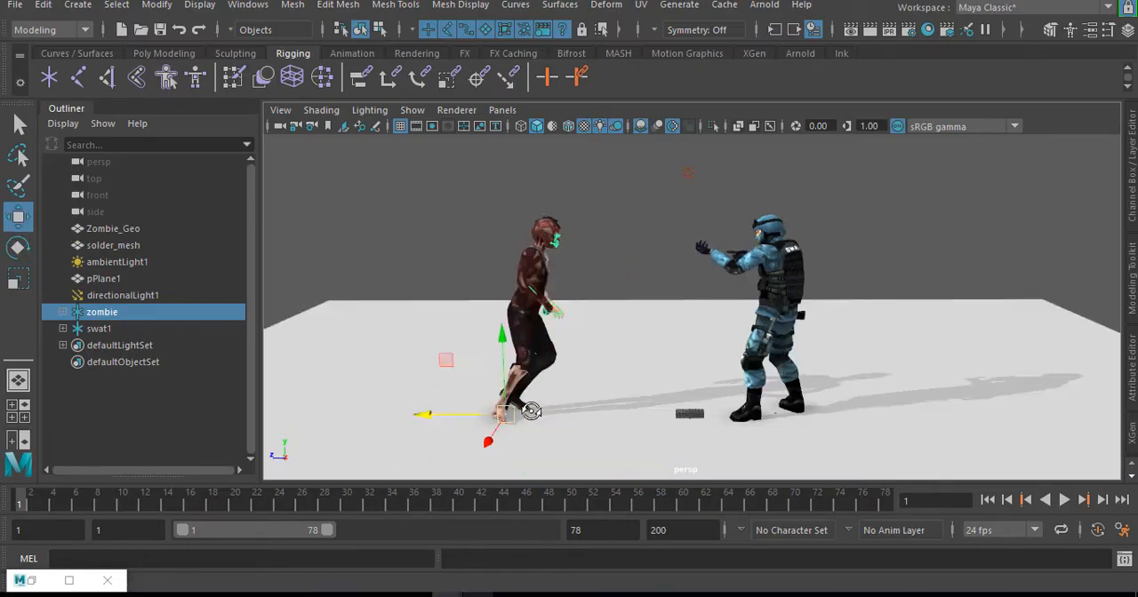
left_click(1064, 499)
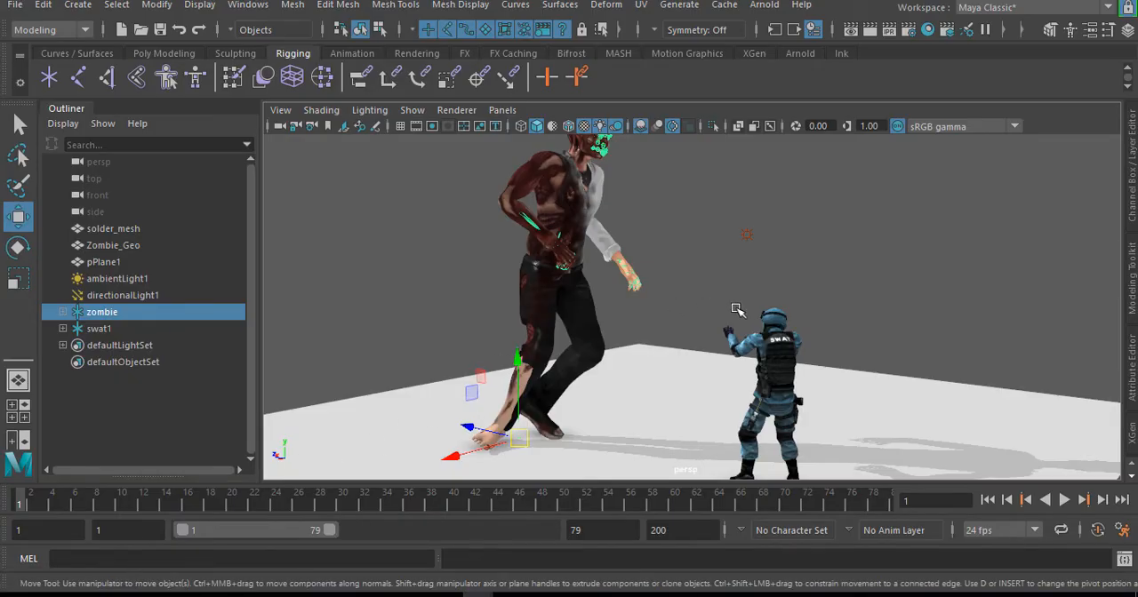
mouse_move(600, 269)
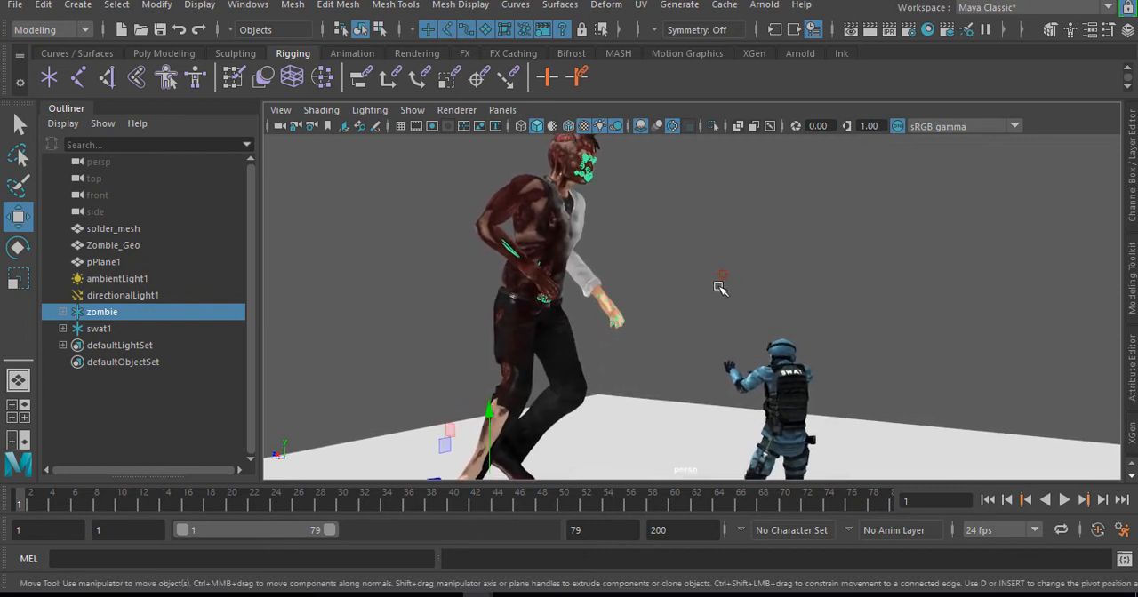
- Expand swat1, select the swat:Spine joint, and show the Anim layers panel
left_click(64, 328)
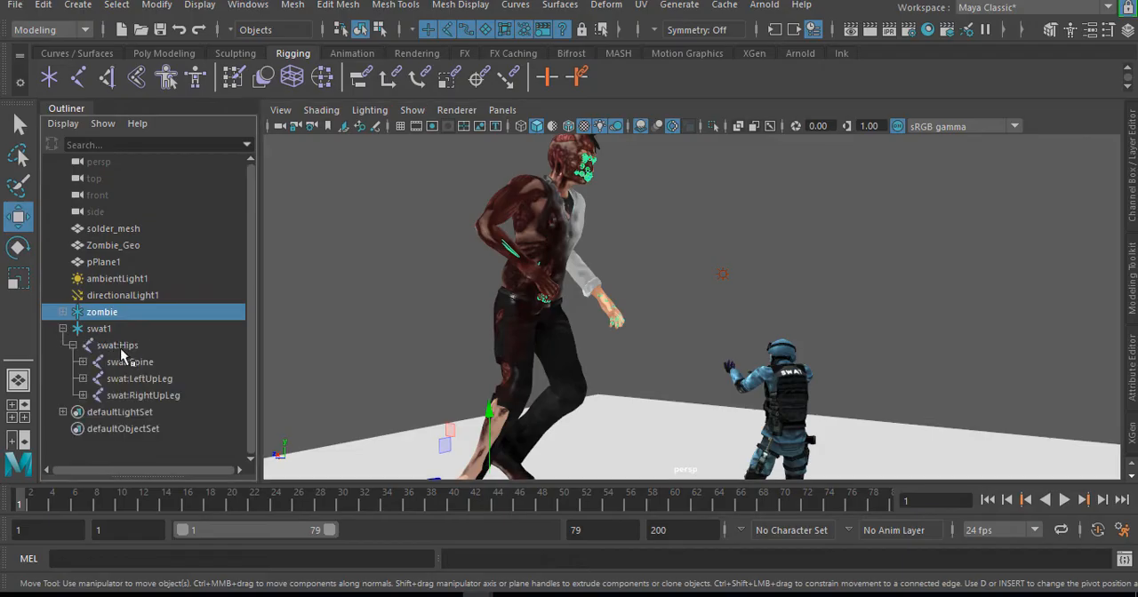
left_click(130, 362)
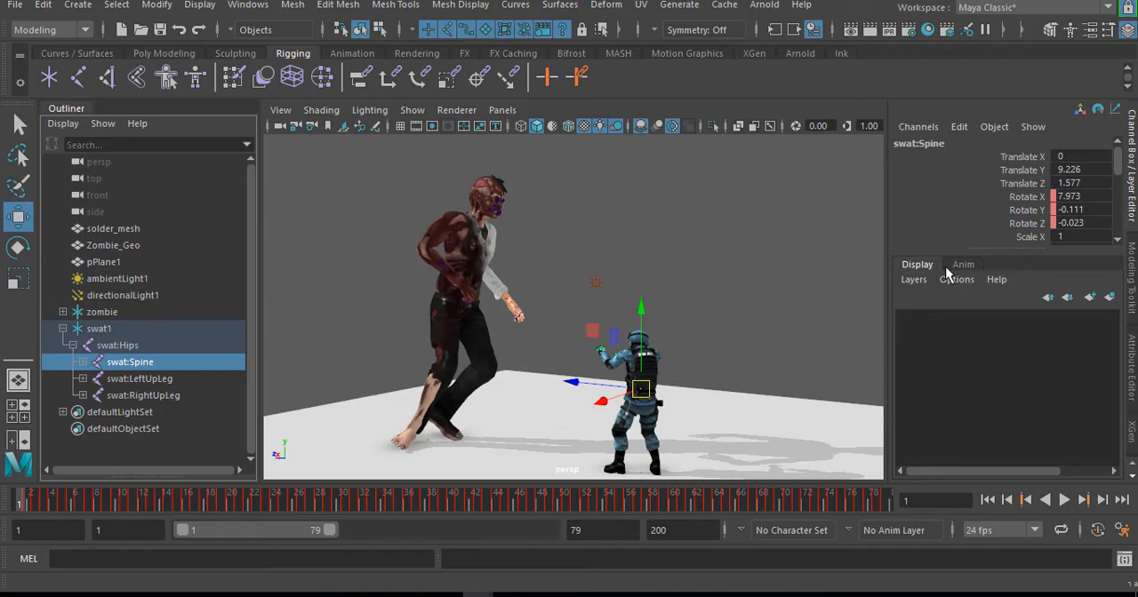
left_click(962, 264)
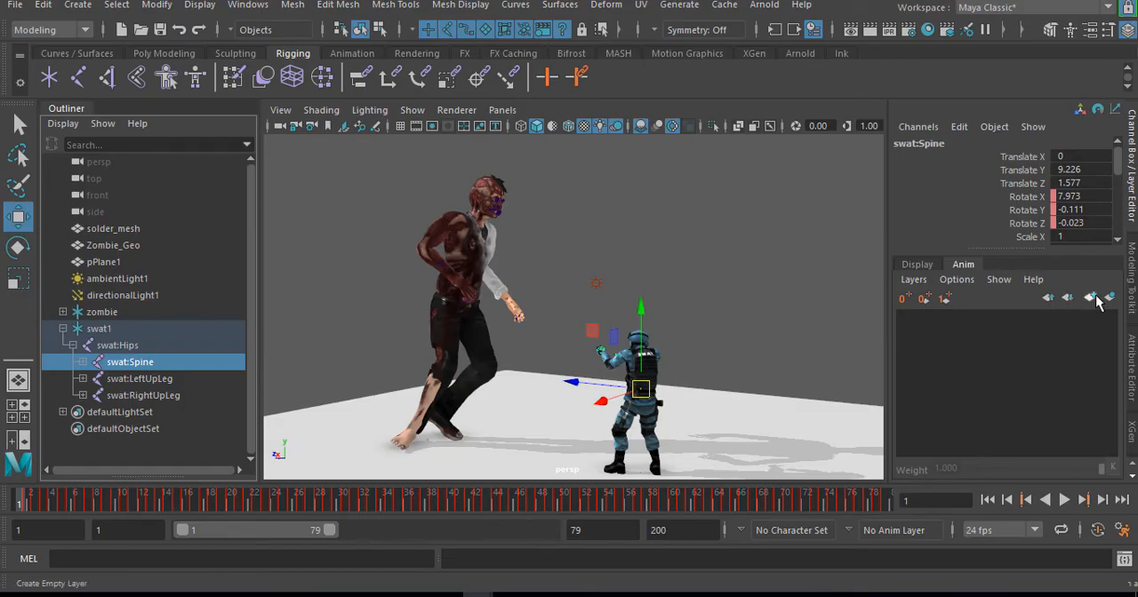
mouse_move(1091, 305)
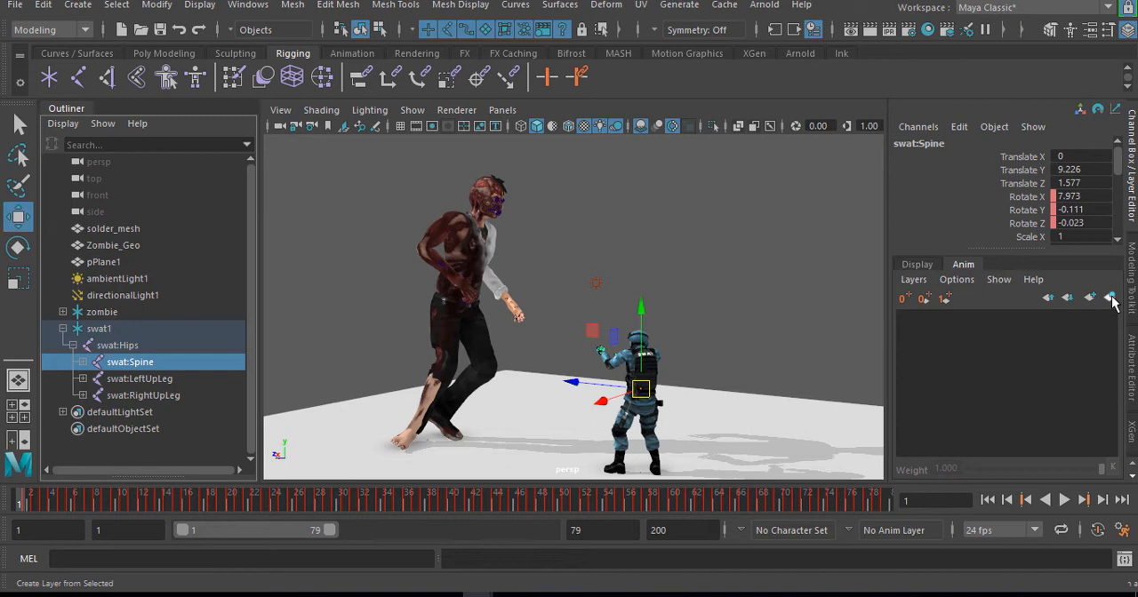
mouse_move(413, 337)
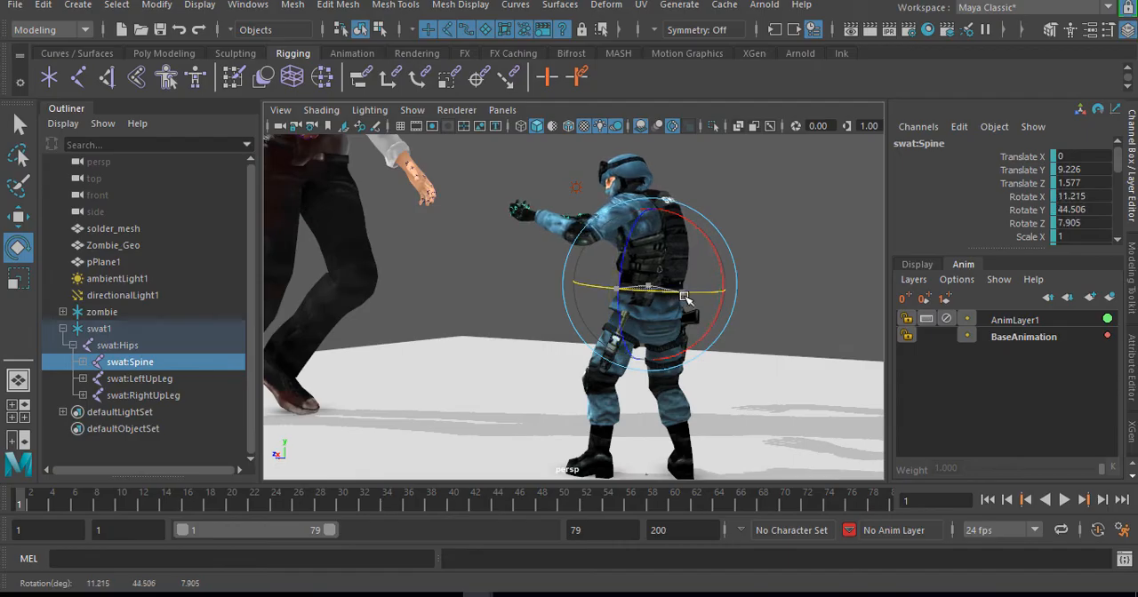
- Twist the SWAT spine, then turn it back toward forward at frame 16
left_click_drag(684, 297, 698, 297)
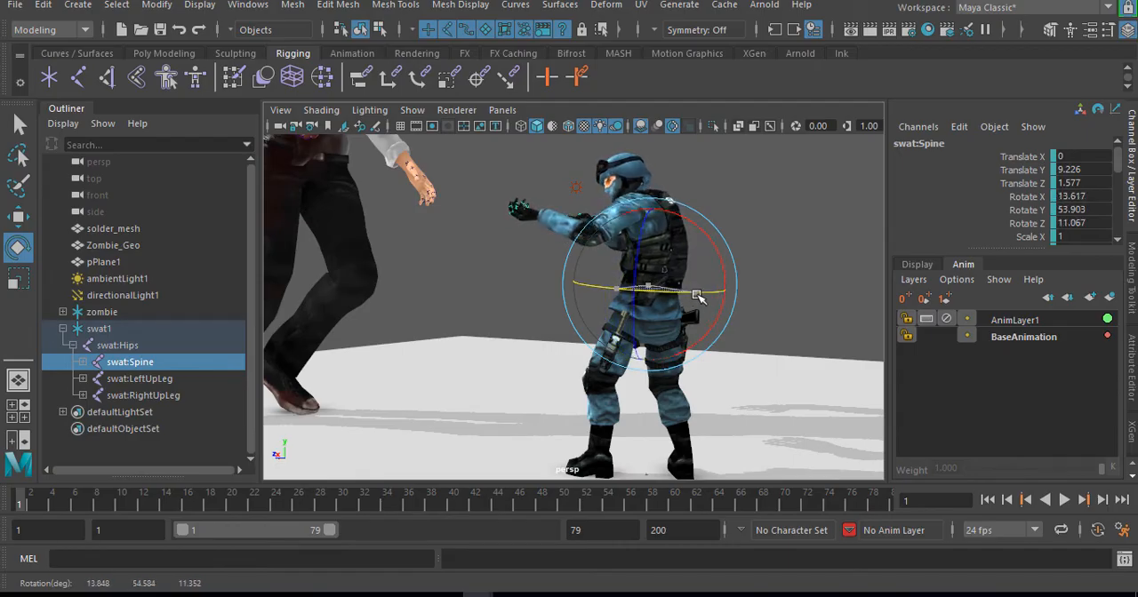
left_click_drag(696, 295, 648, 284)
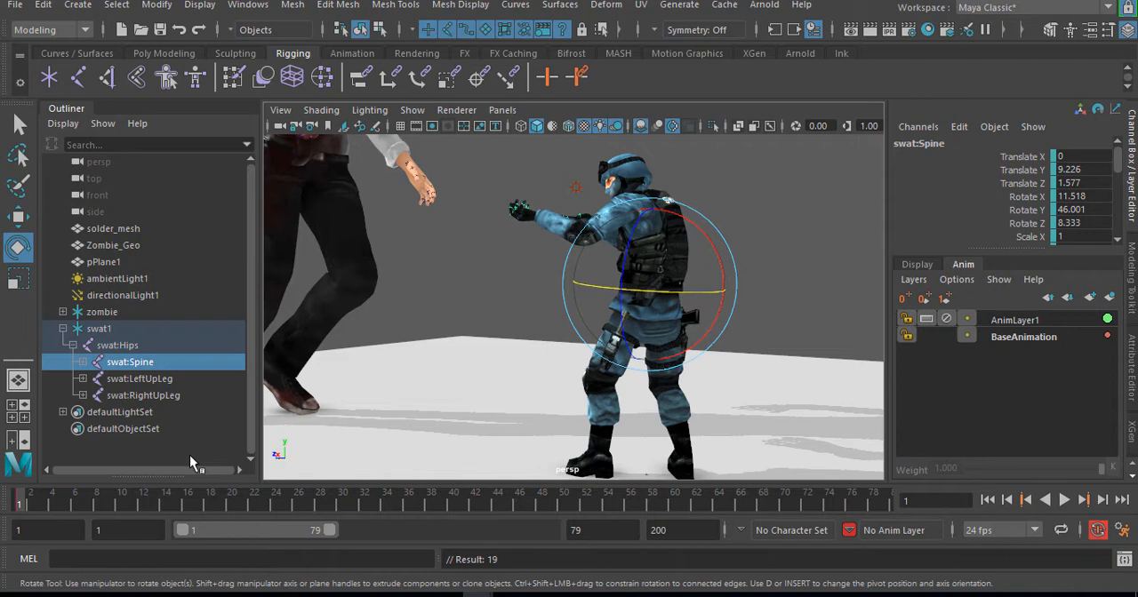
left_click(1064, 499)
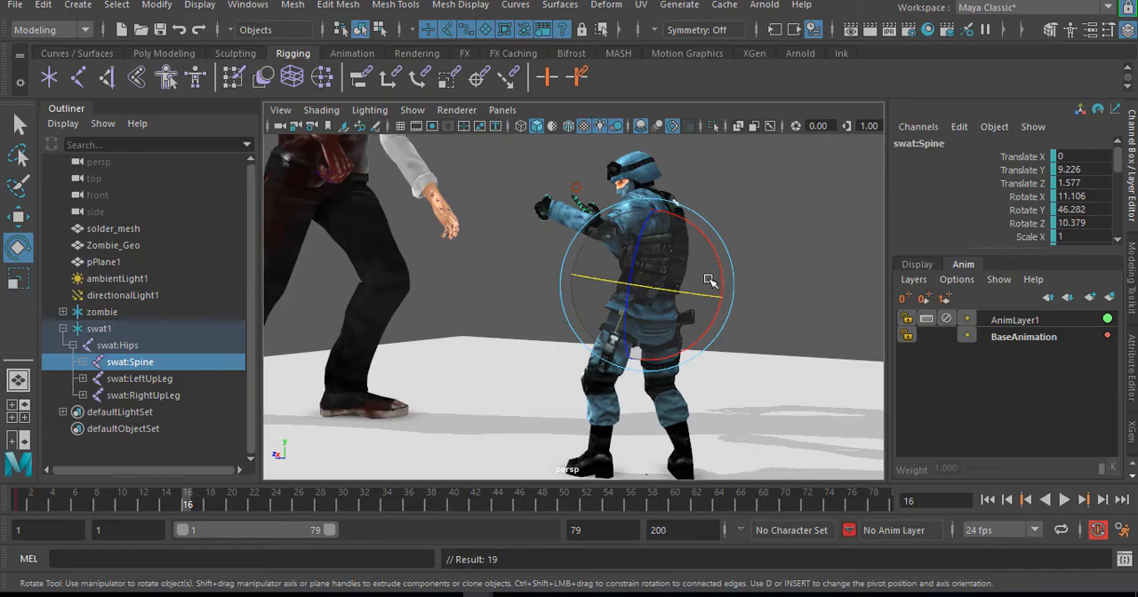
left_click_drag(711, 280, 663, 342)
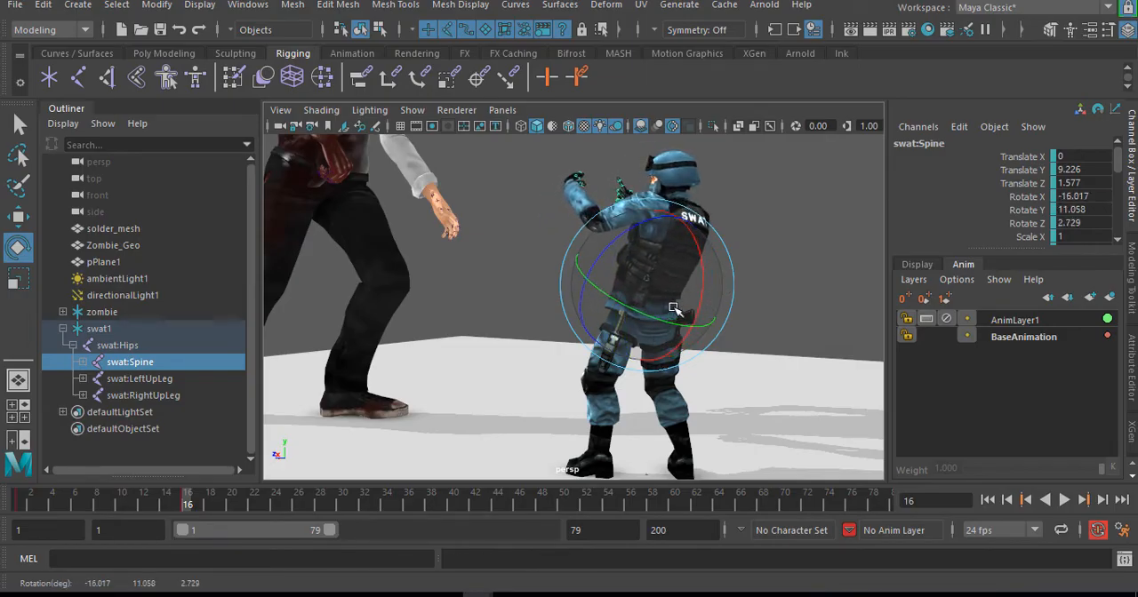
left_click_drag(702, 316, 675, 312)
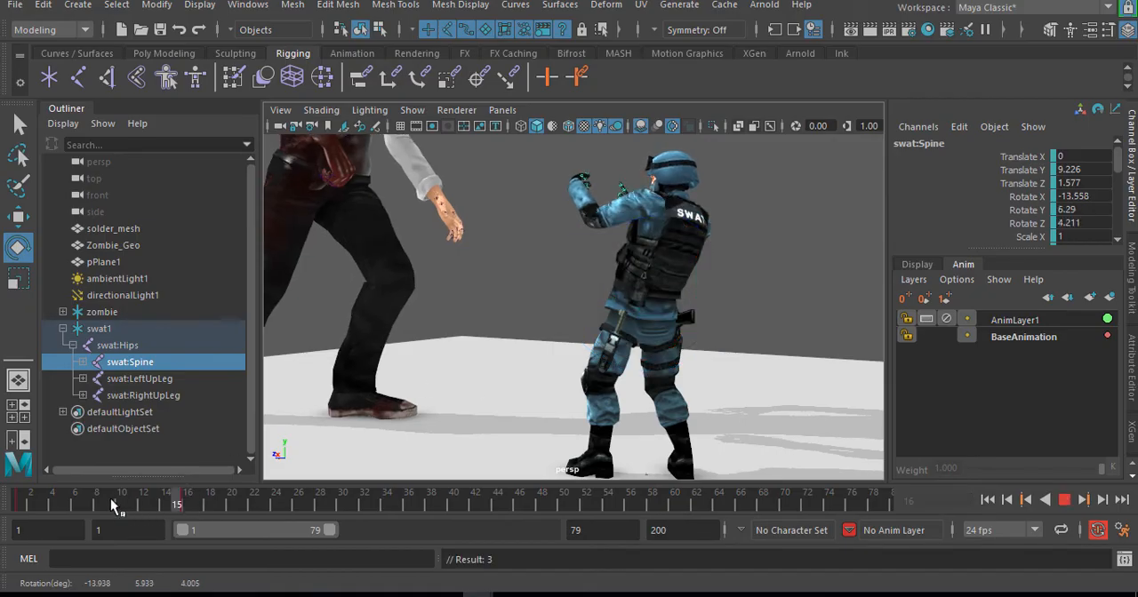
- Twist the spine toward the zombie at frame 24, then play back from the start
left_click_drag(176, 504, 133, 504)
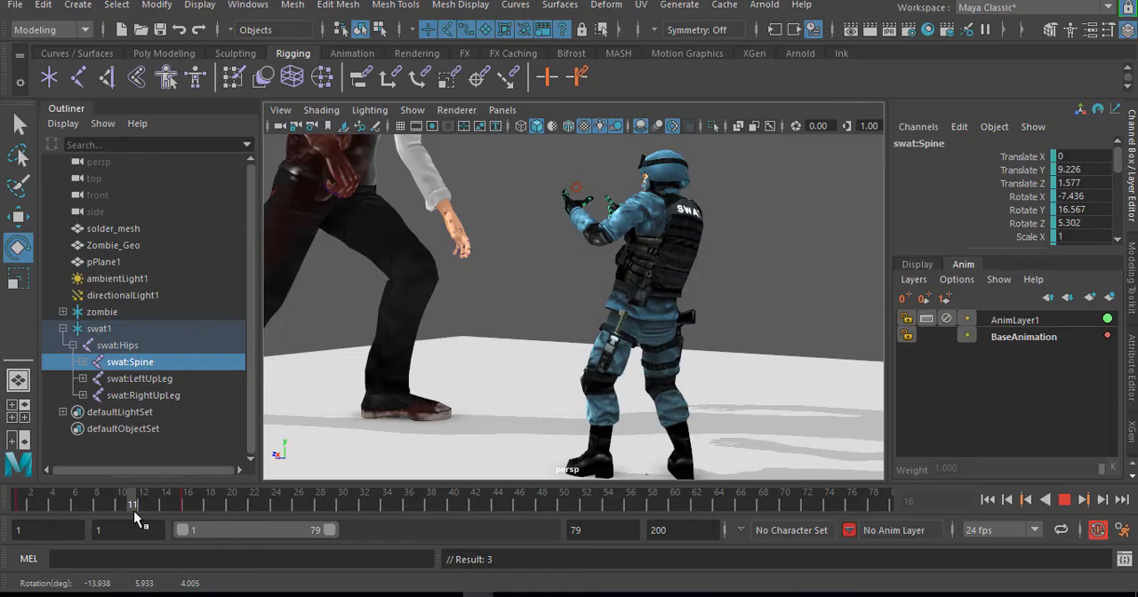
left_click(298, 505)
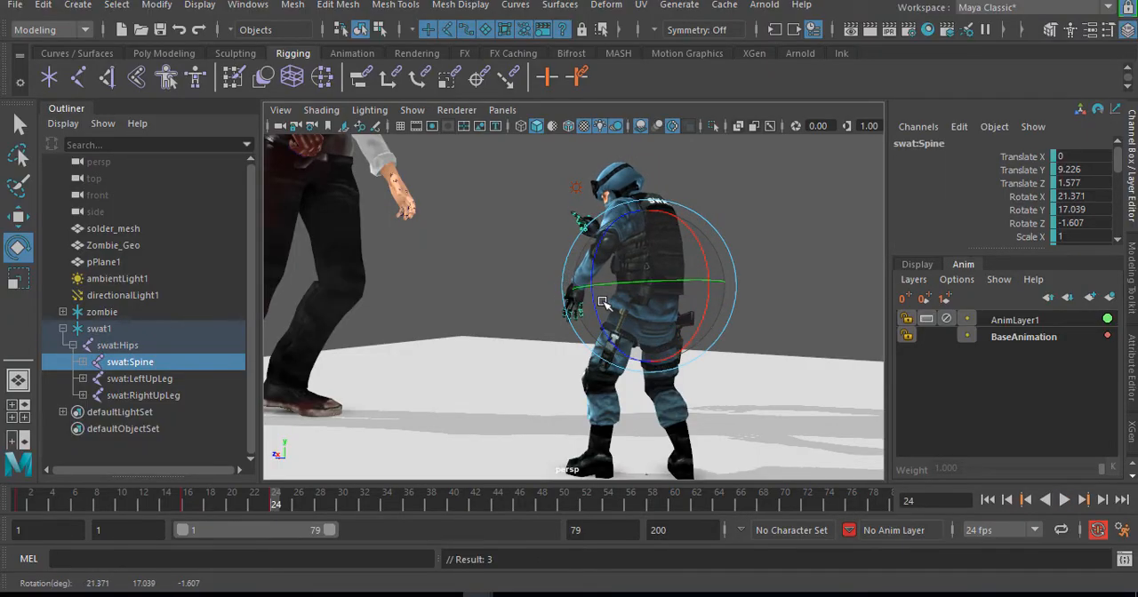
left_click_drag(605, 304, 701, 258)
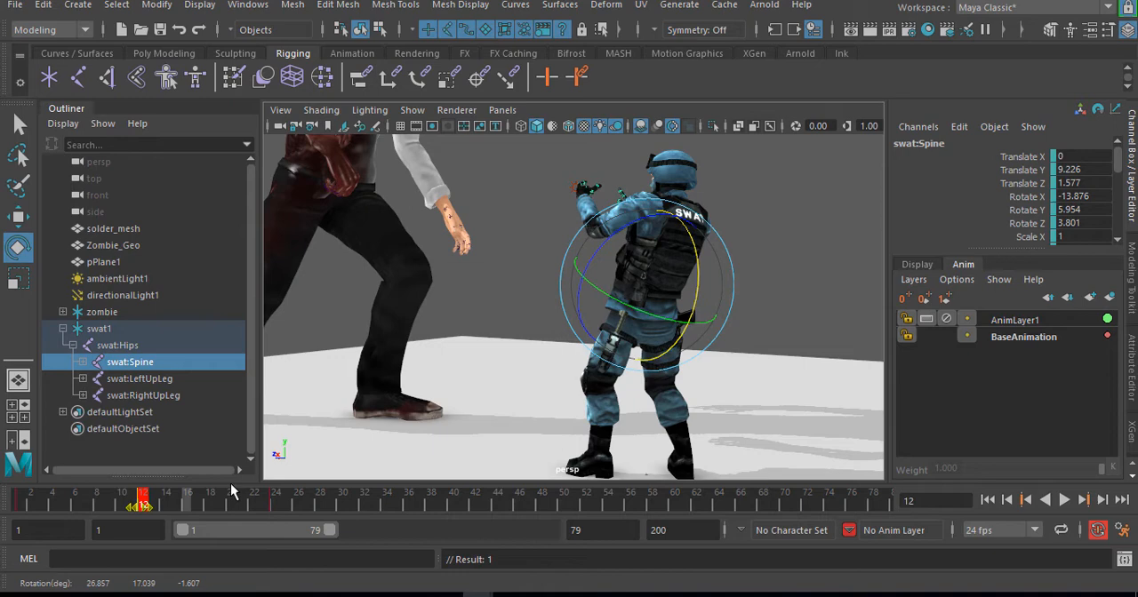
left_click(1003, 499)
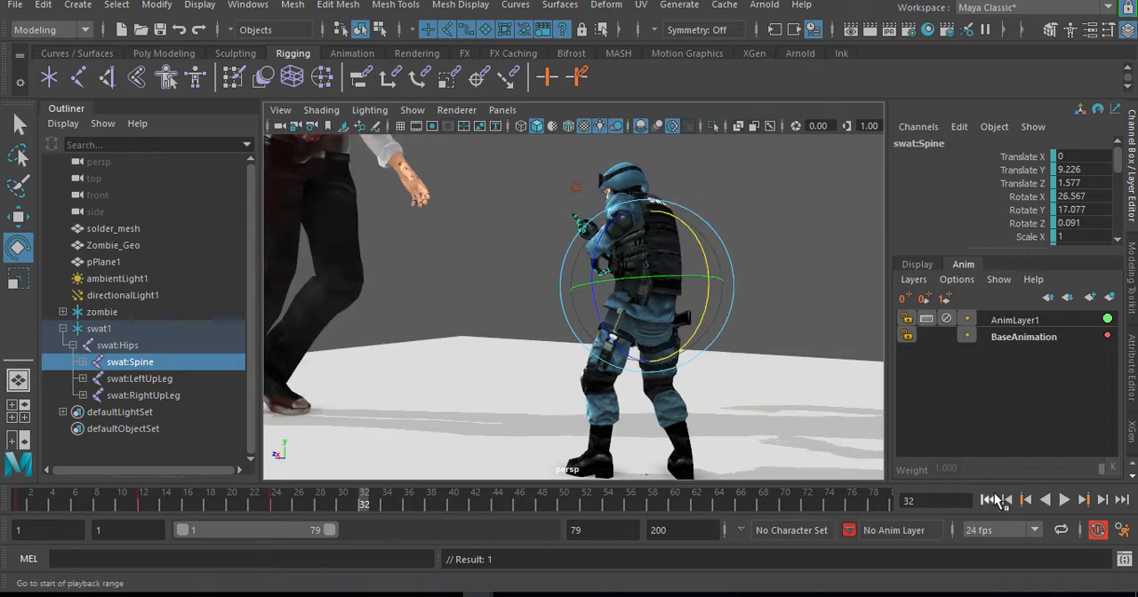
left_click(1064, 500)
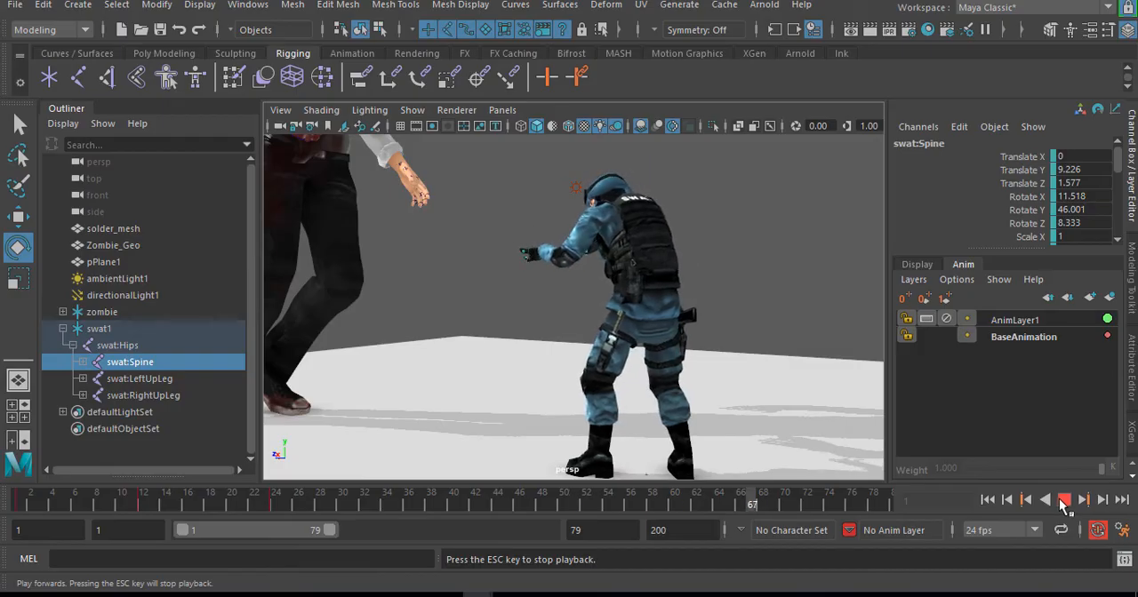
left_click(1064, 500)
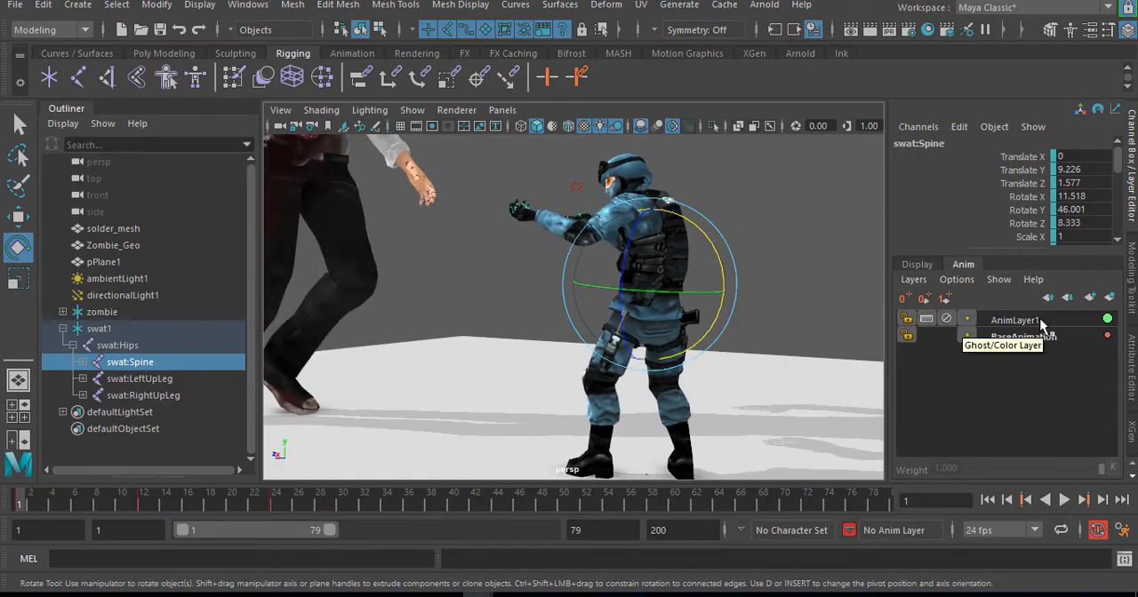
- Scrub AnimLayer1's weight between full and halfway, finally leaving it at 0
left_click(1013, 319)
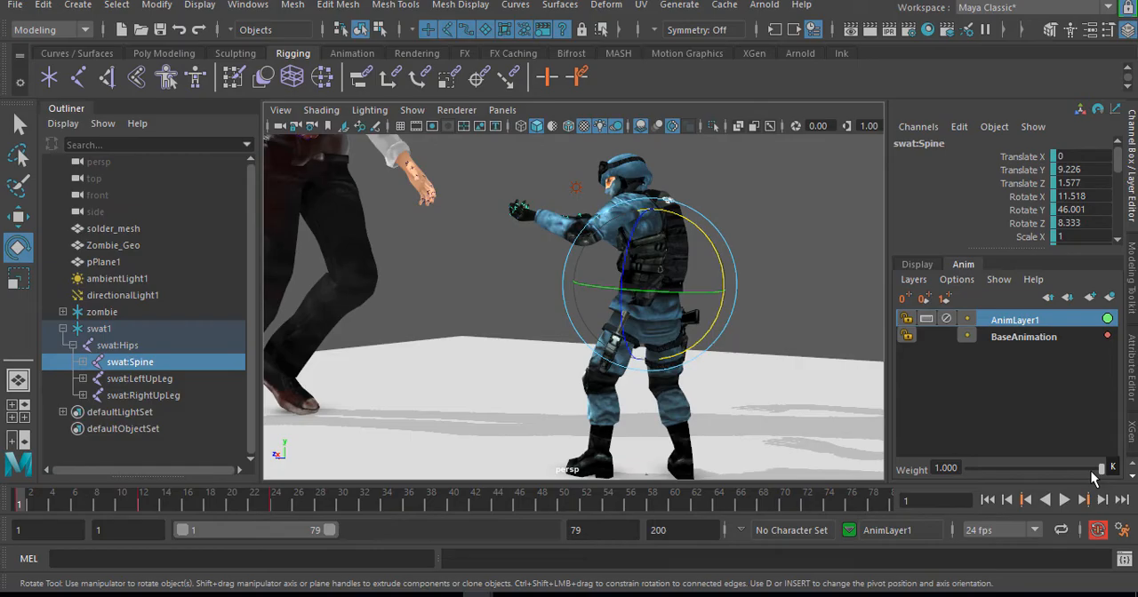
left_click_drag(1102, 469, 1071, 469)
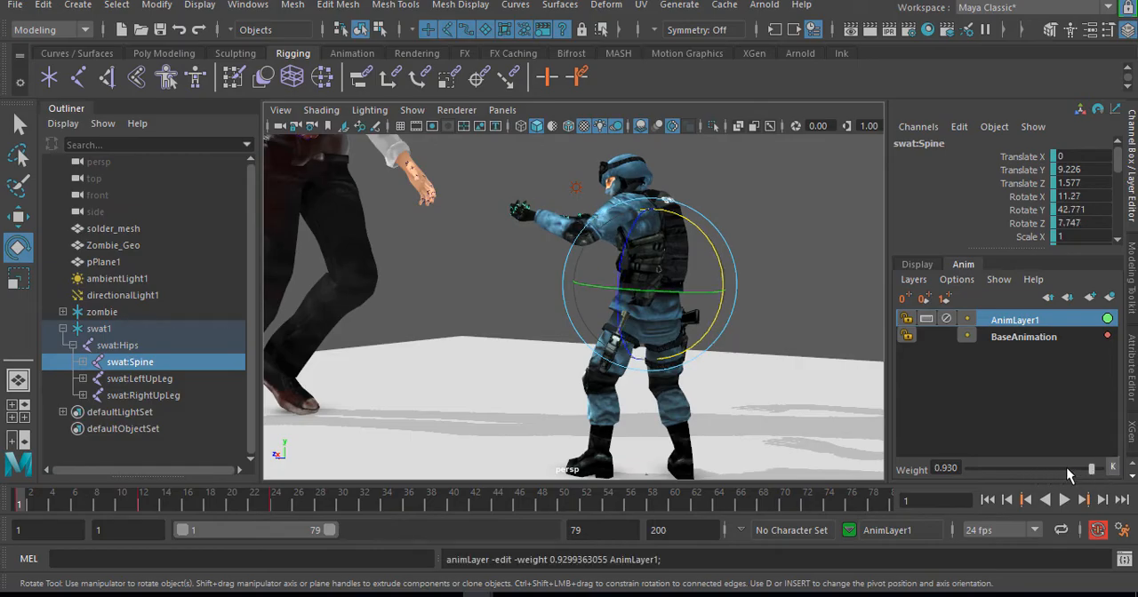
left_click_drag(1089, 468, 1096, 468)
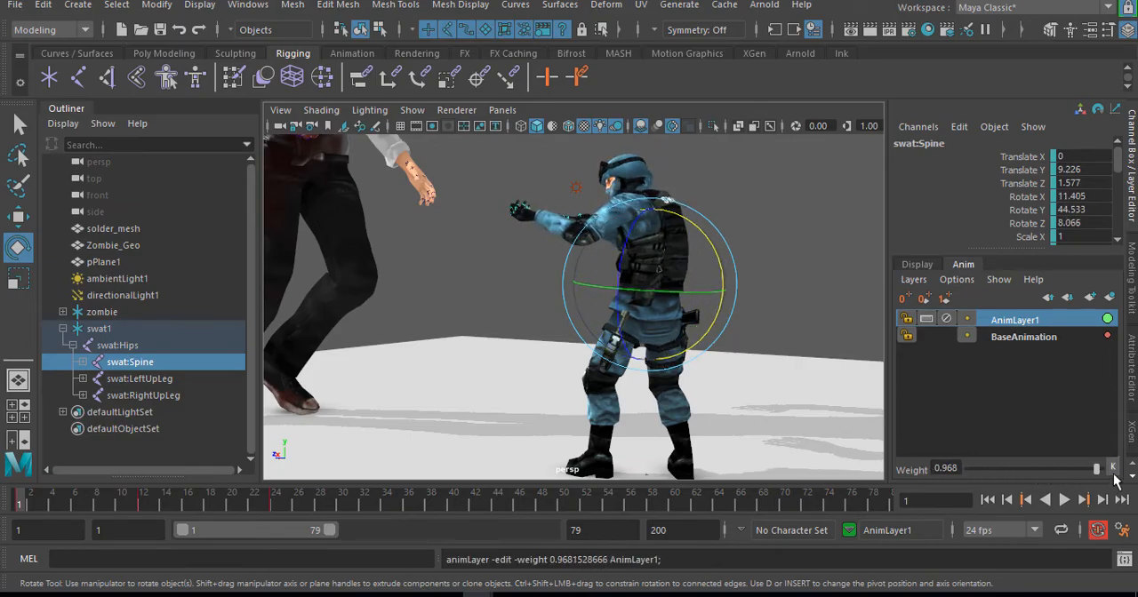
left_click_drag(1096, 469, 1111, 469)
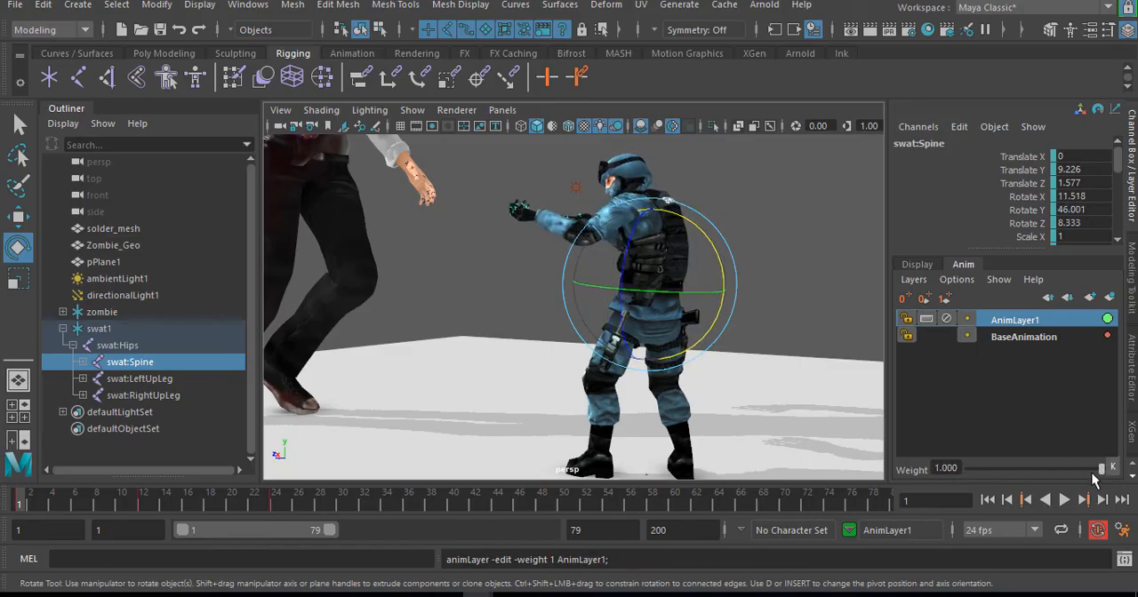
left_click_drag(1102, 468, 1072, 468)
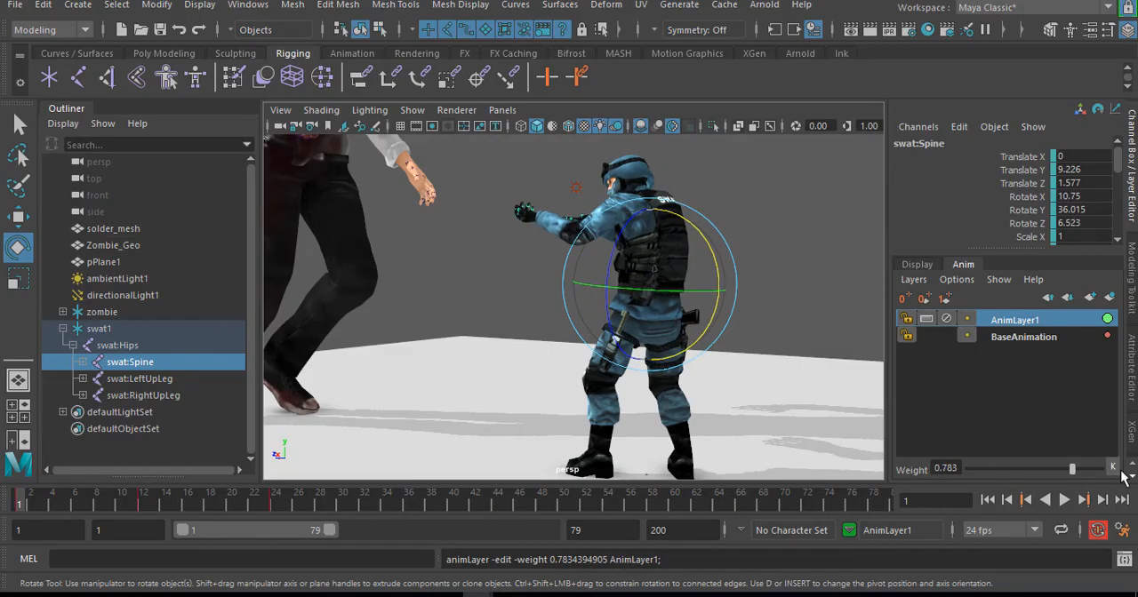
left_click_drag(1071, 468, 1031, 469)
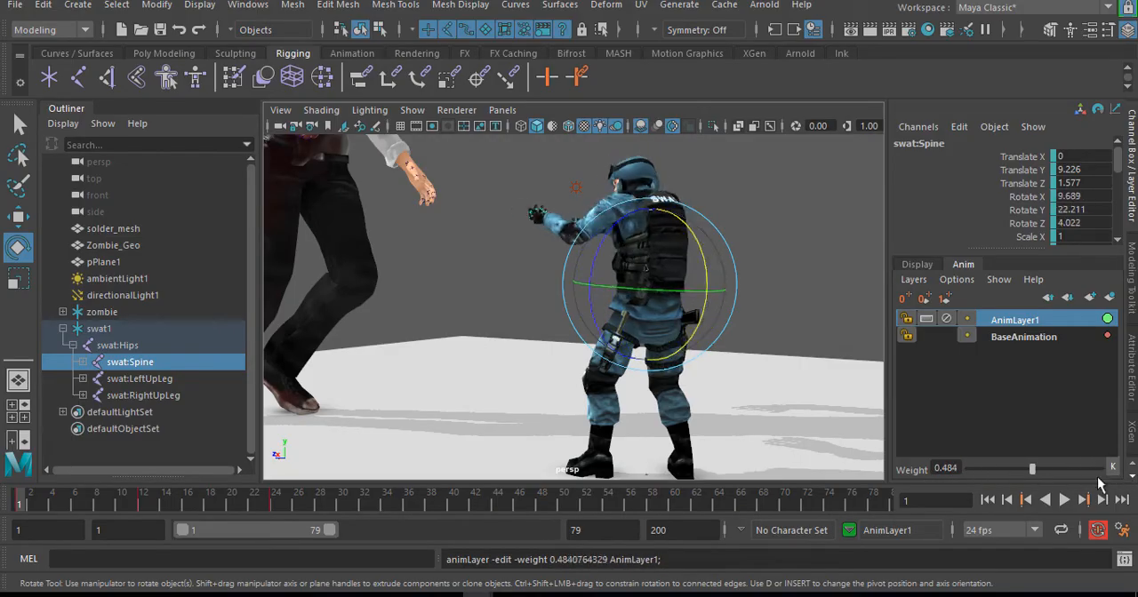
left_click_drag(1031, 469, 1111, 469)
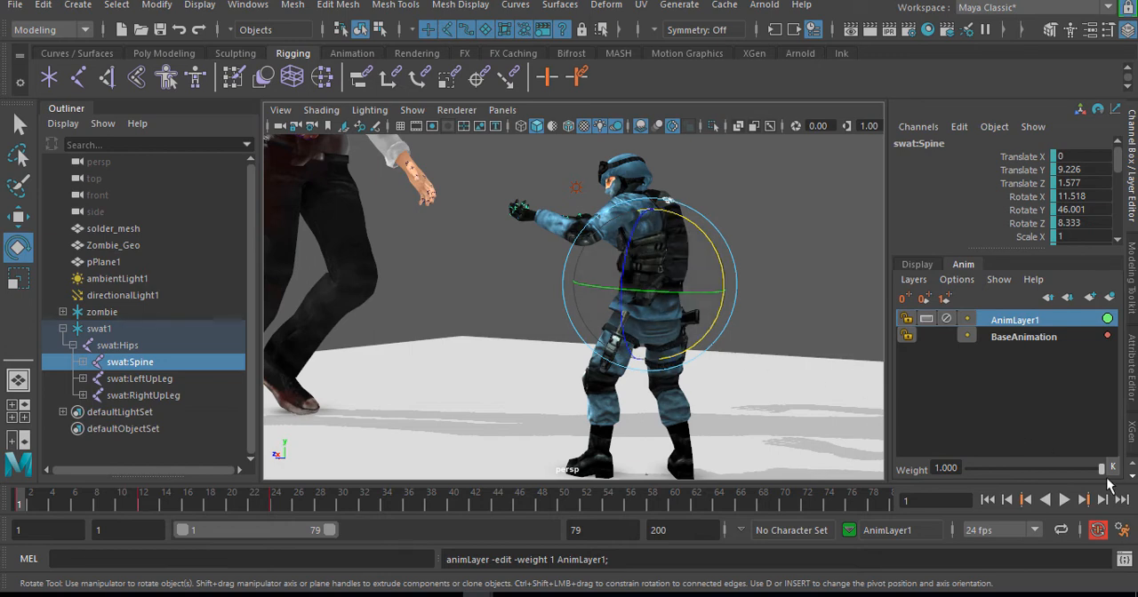
mouse_move(1086, 480)
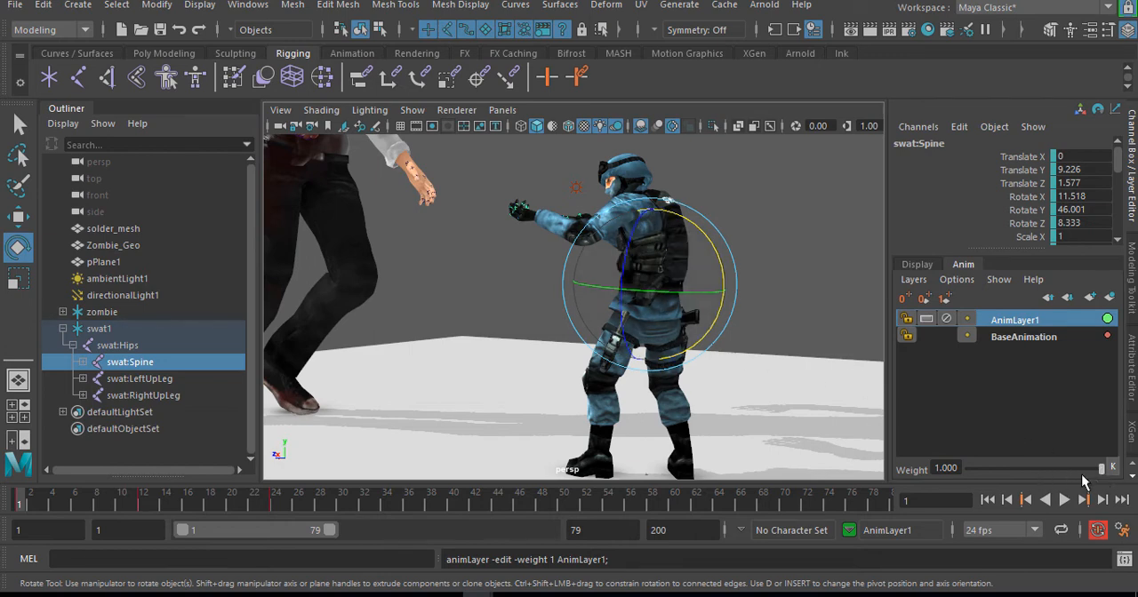
left_click_drag(1107, 468, 969, 468)
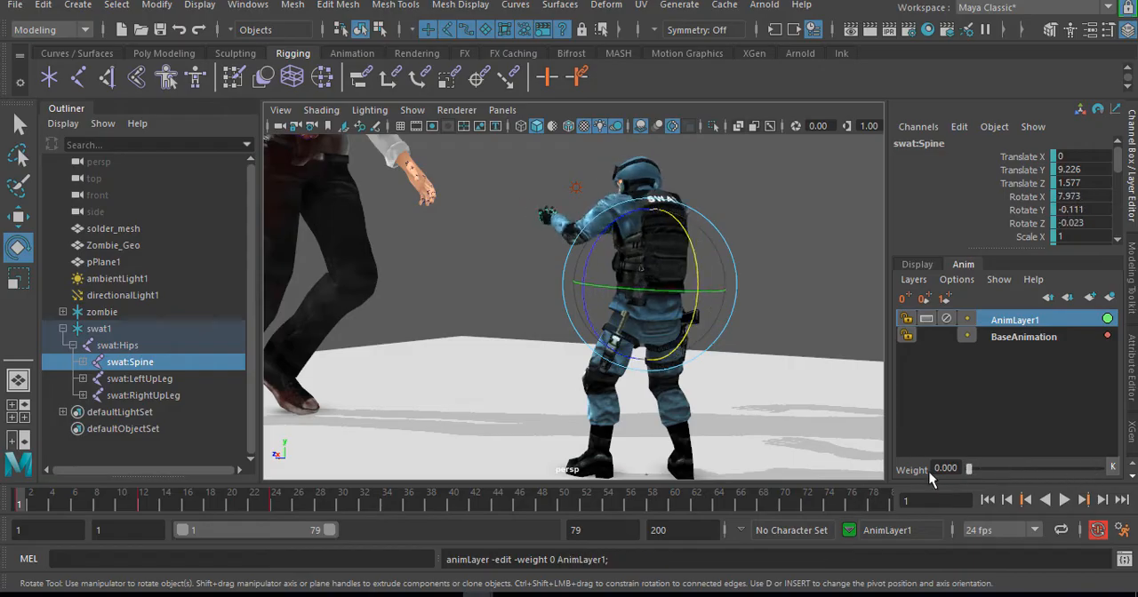
left_click_drag(969, 469, 1048, 469)
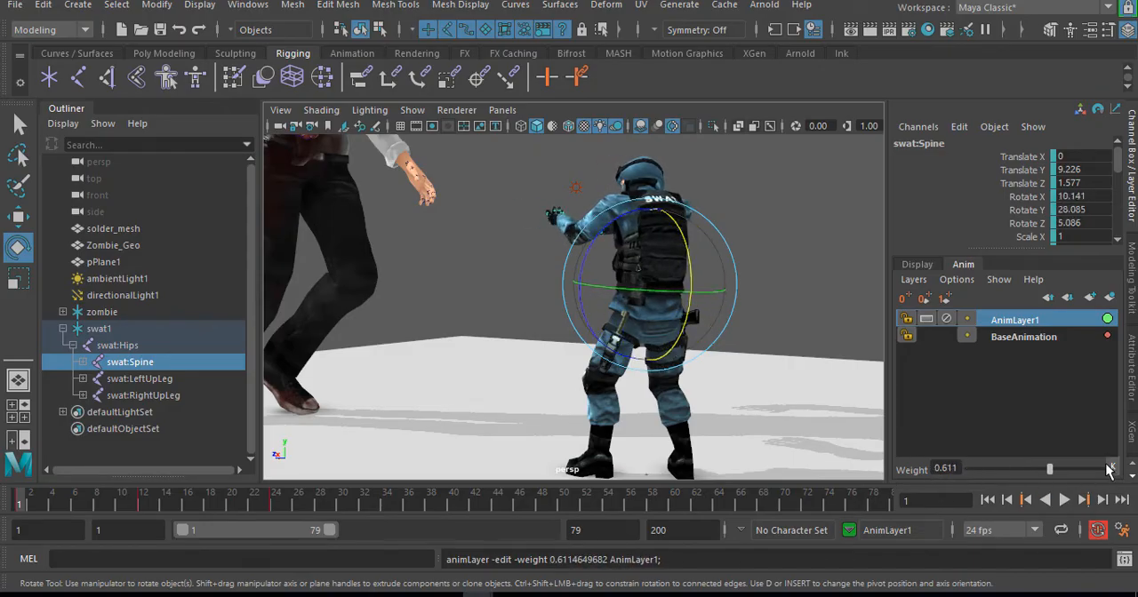
left_click_drag(1049, 468, 968, 468)
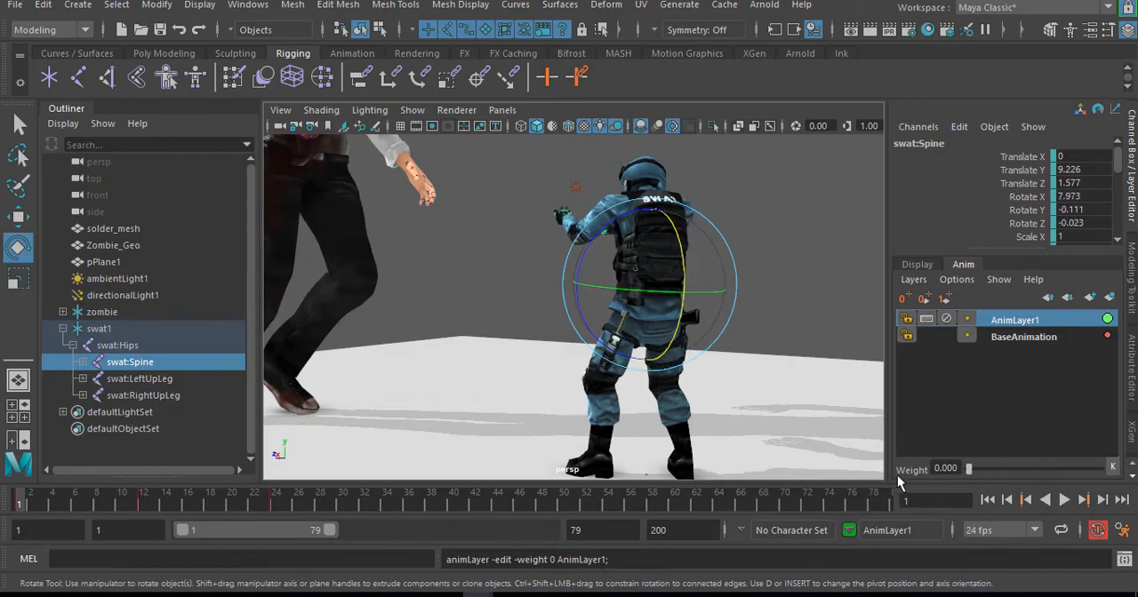
mouse_move(921, 489)
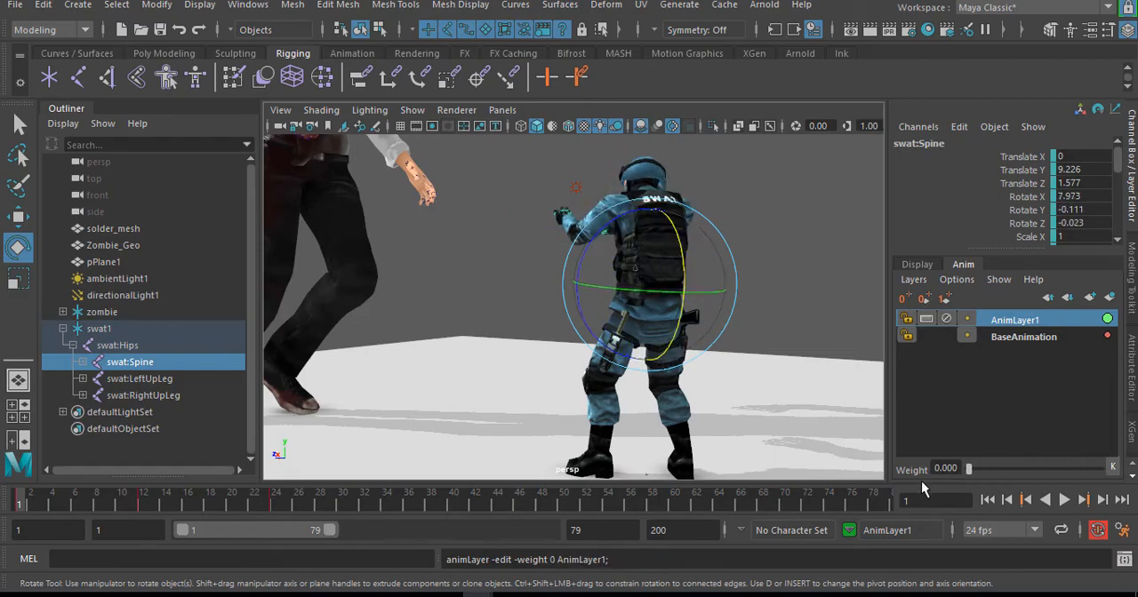
- Play with the twist off, then raise AnimLayer1's weight to about a third and back to full
left_click(1064, 500)
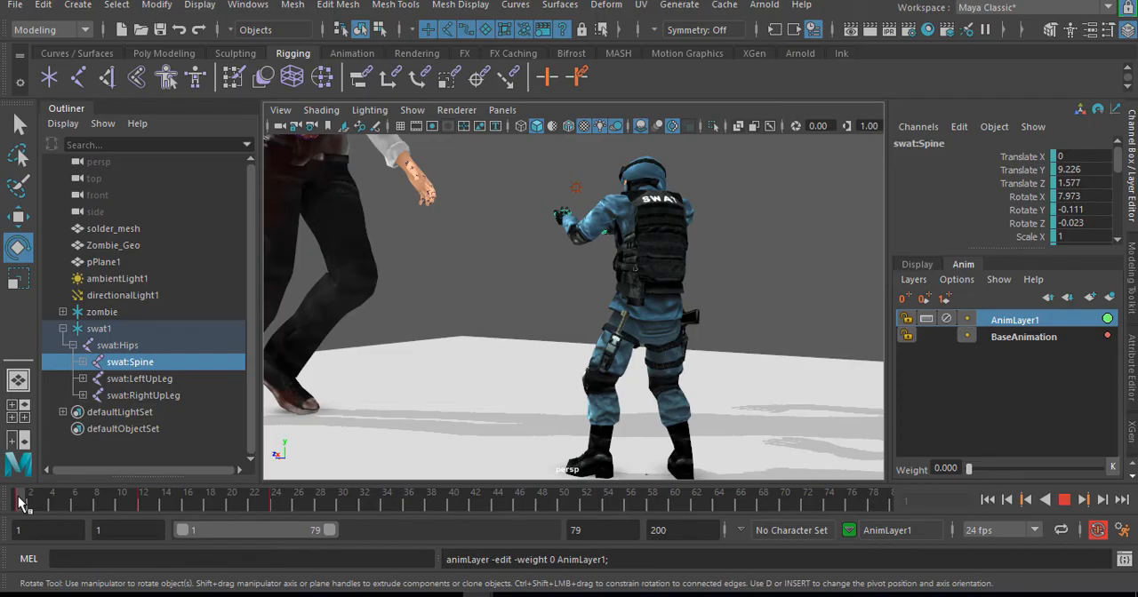
left_click_drag(968, 468, 1008, 469)
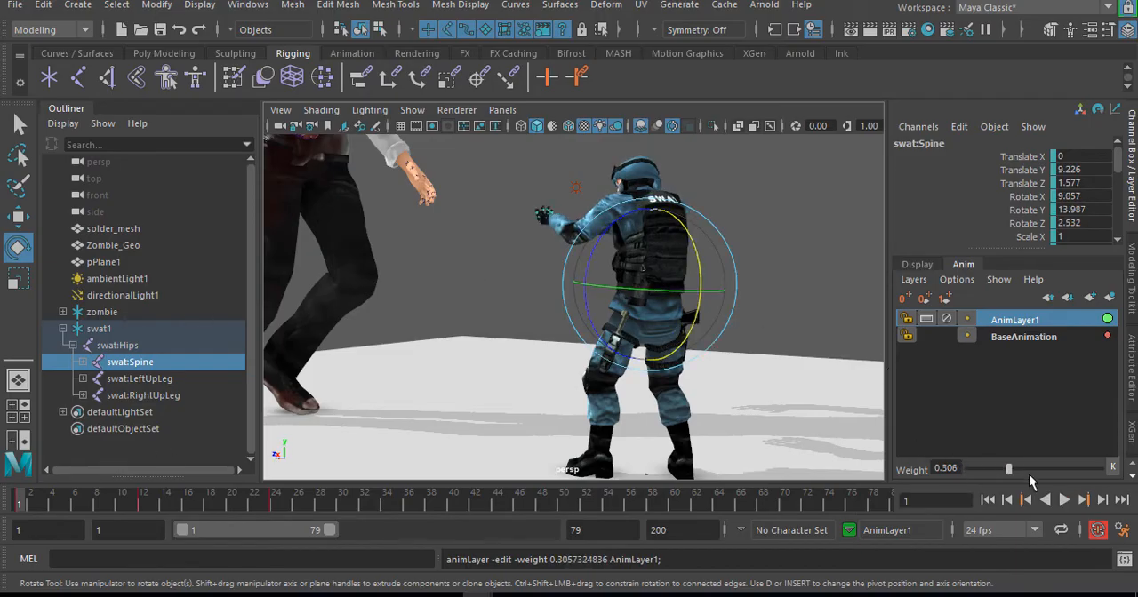
left_click_drag(1007, 469, 1107, 468)
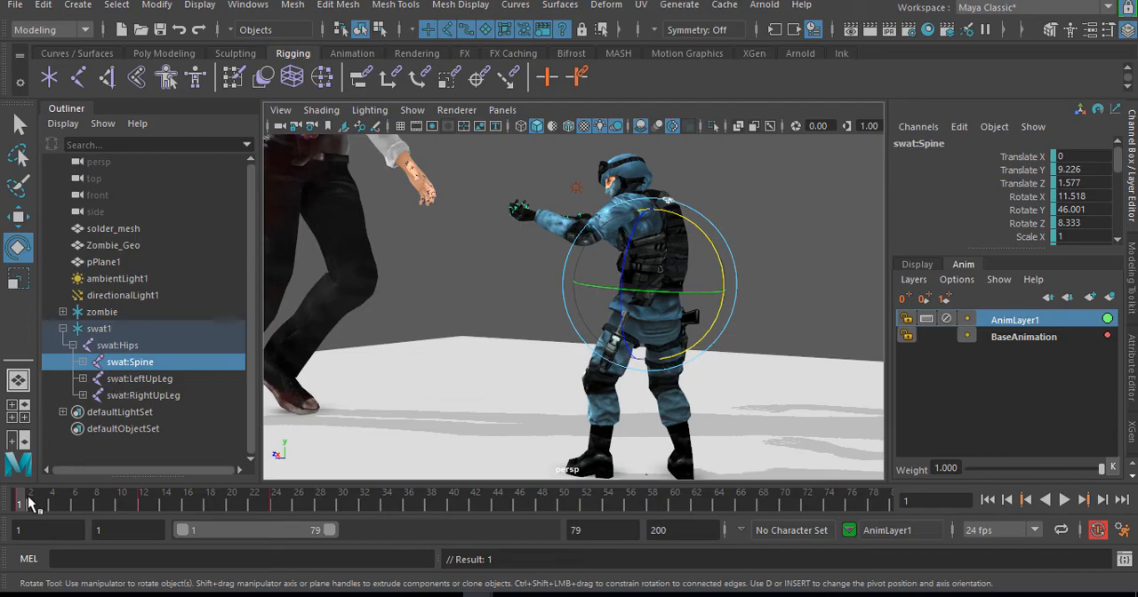
- Set a low layer weight at frame 8 and full weight 1.0 at frame 12
left_click(1083, 499)
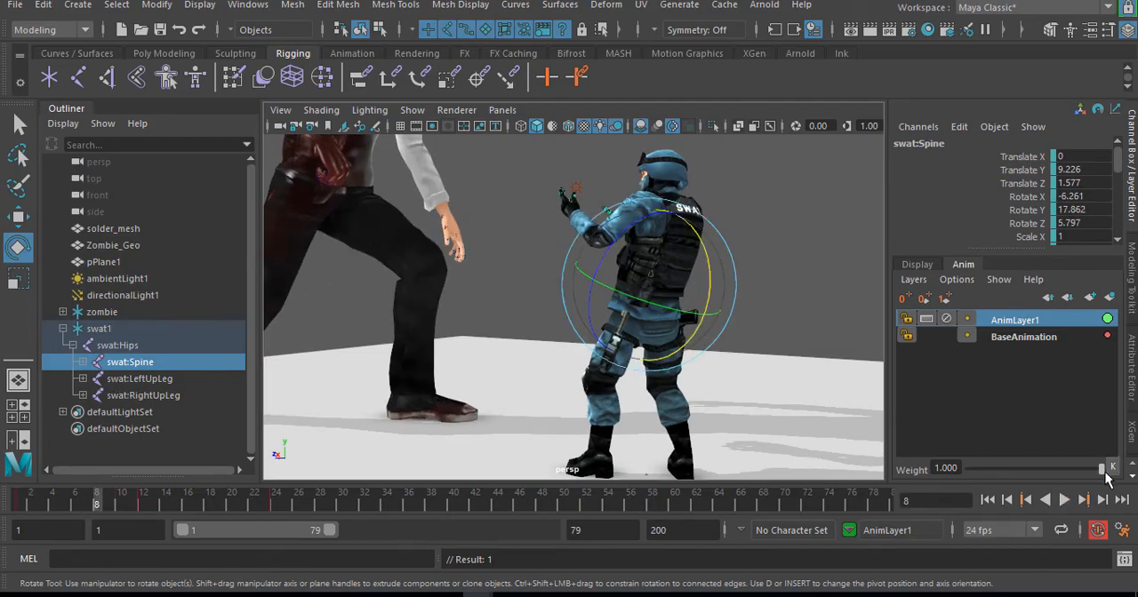
left_click_drag(1107, 468, 1056, 468)
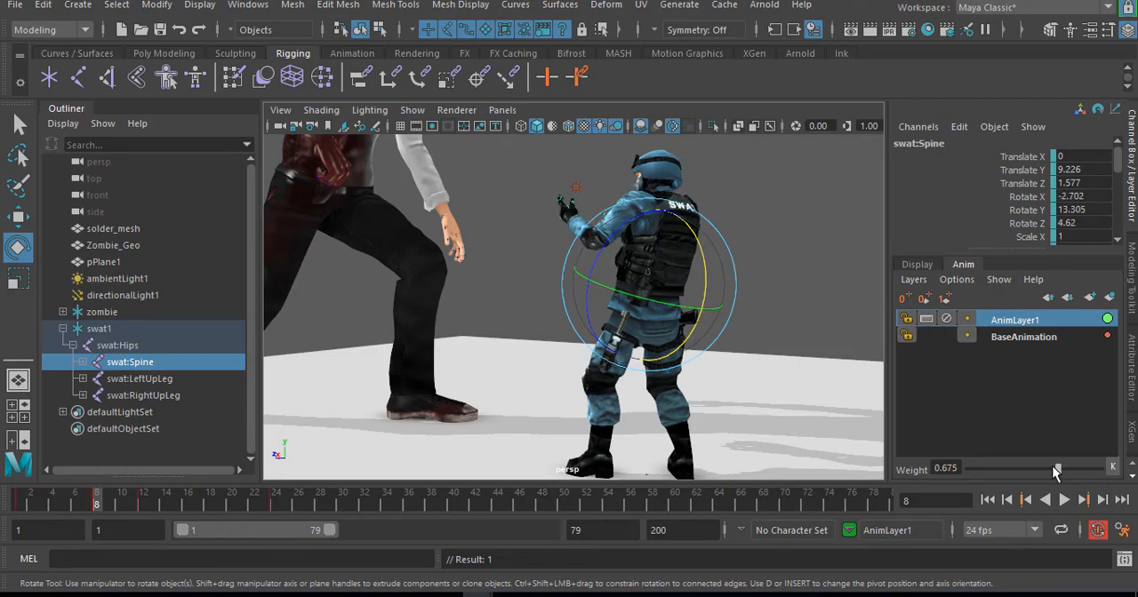
left_click_drag(1056, 469, 1020, 469)
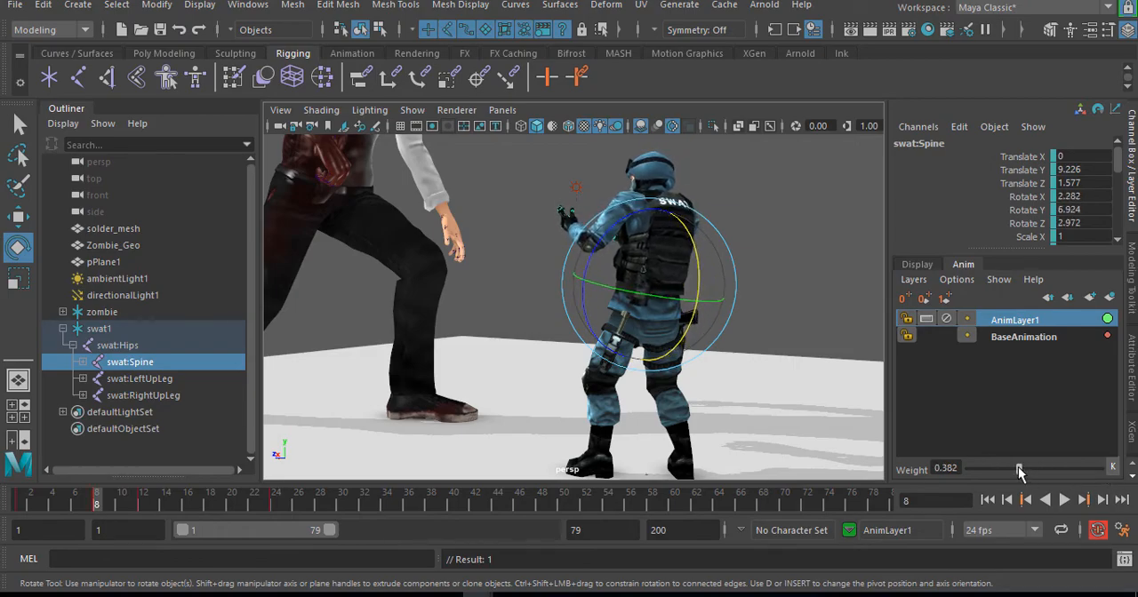
left_click_drag(1020, 469, 1007, 468)
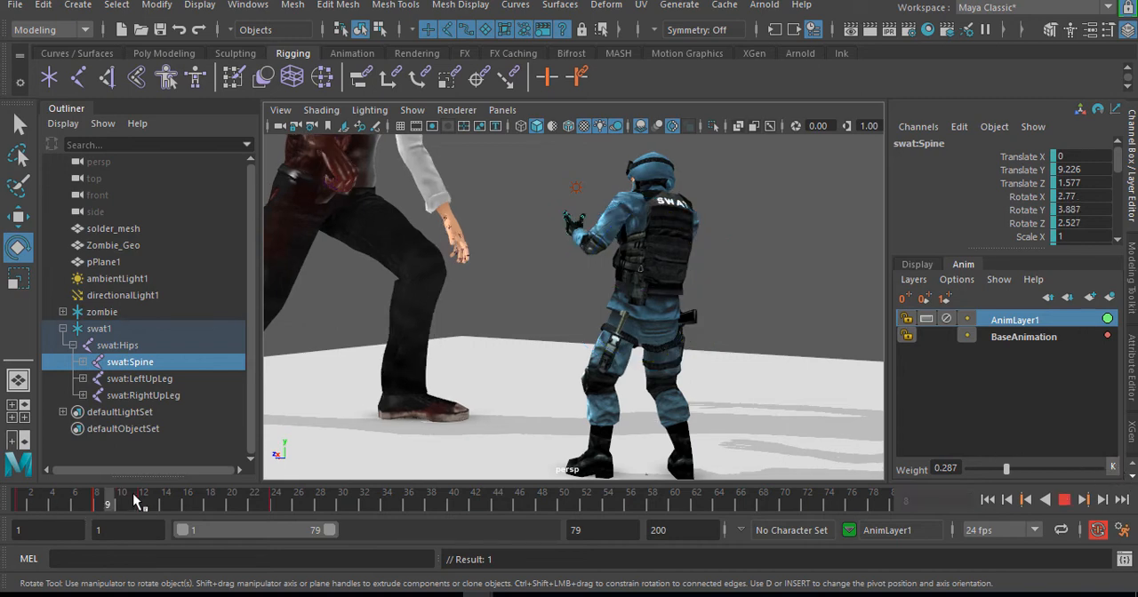
left_click(121, 498)
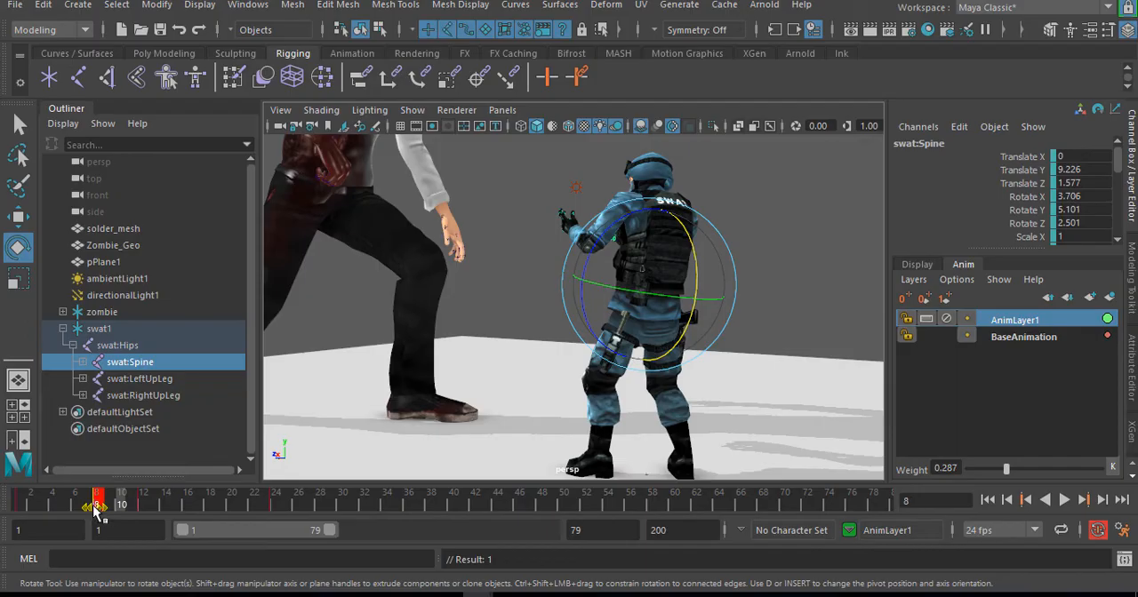
left_click(1064, 500)
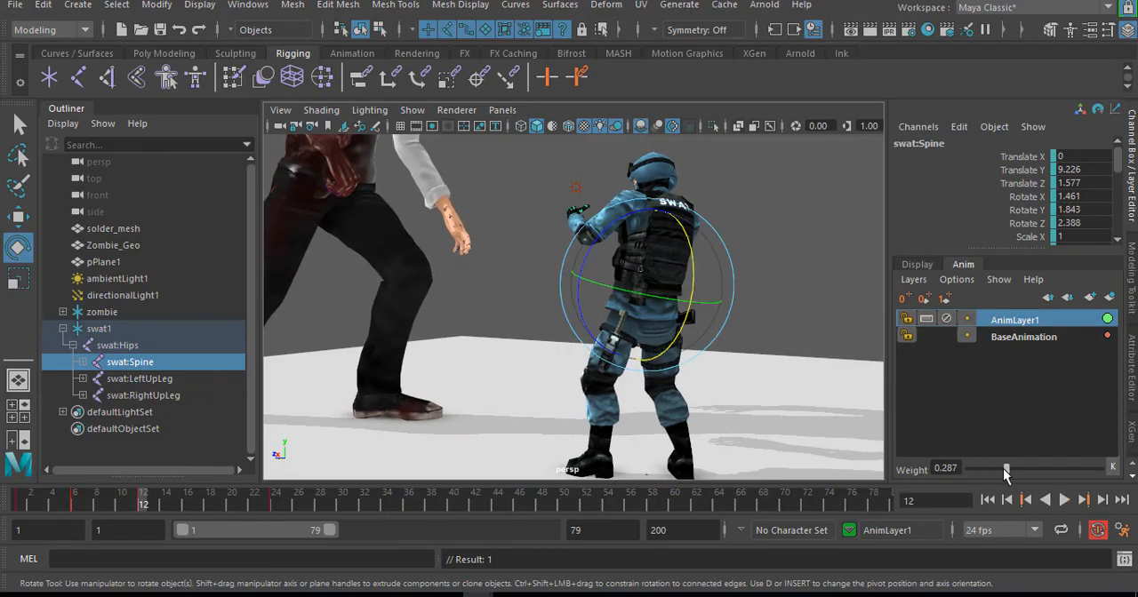
left_click_drag(1004, 468, 1107, 468)
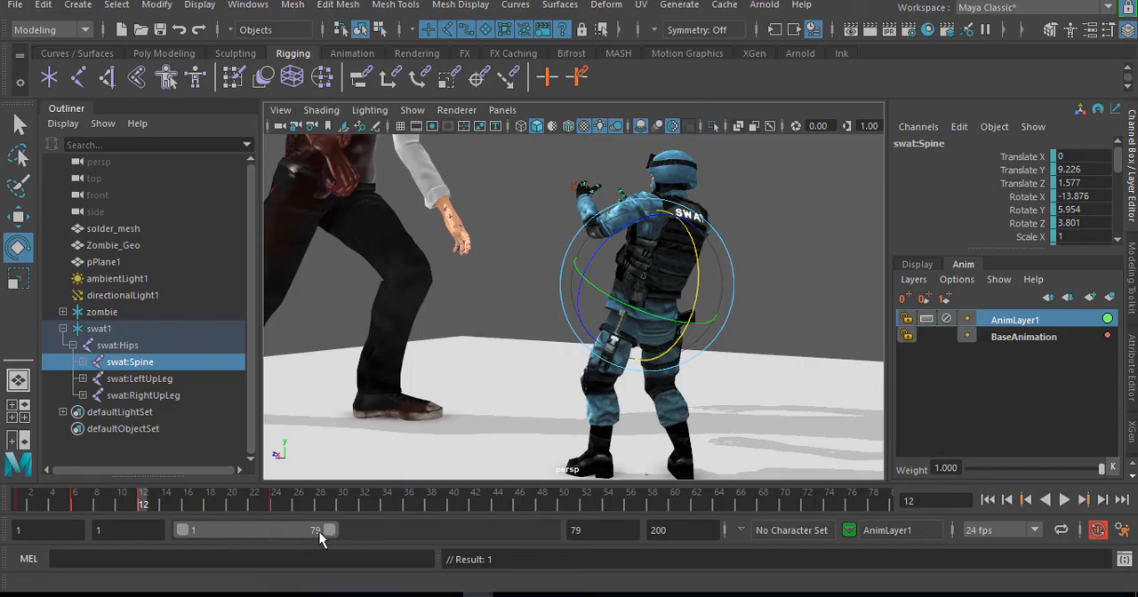
- Trim the playback range end from frame 79 to 23 and return to frame 1
left_click_drag(327, 529, 234, 530)
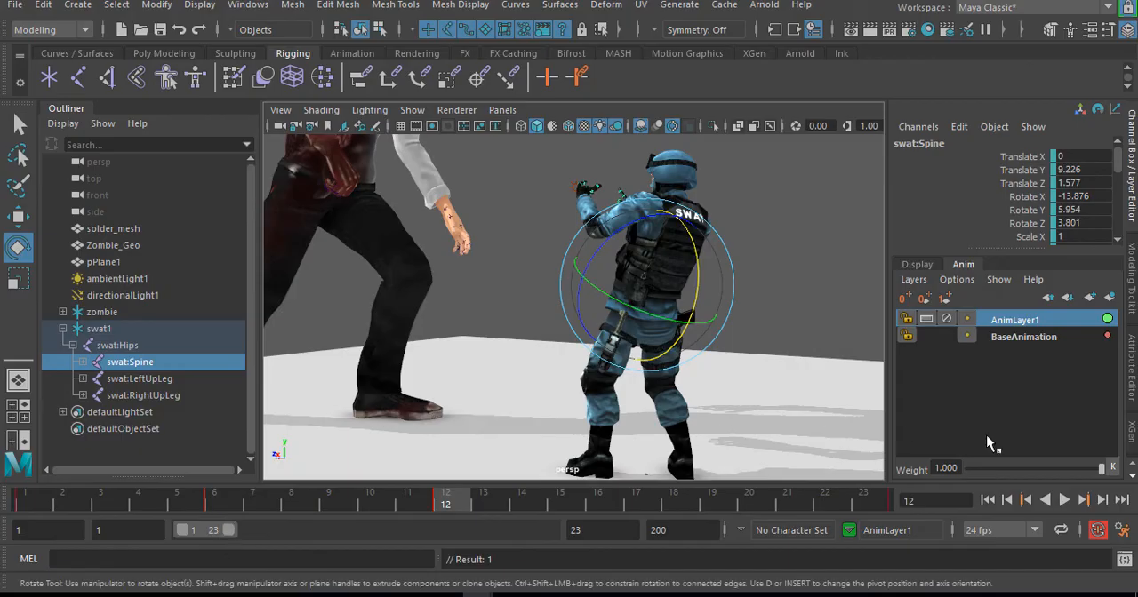
left_click(1064, 499)
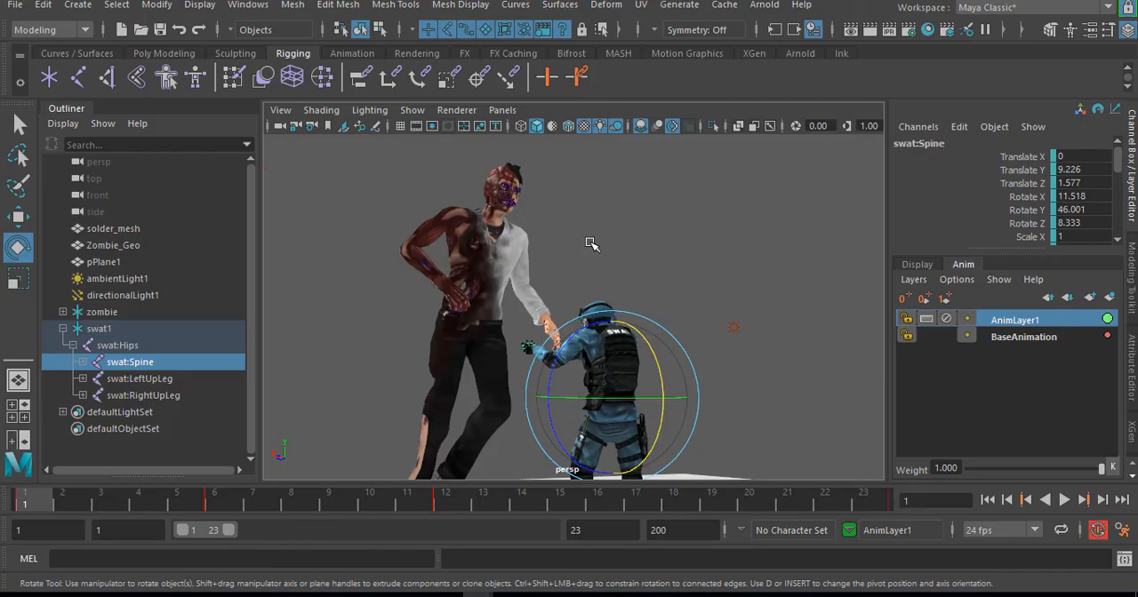
- Select pPlane1 to view its rampShader1, then play the 1–23 animation
left_click(1064, 500)
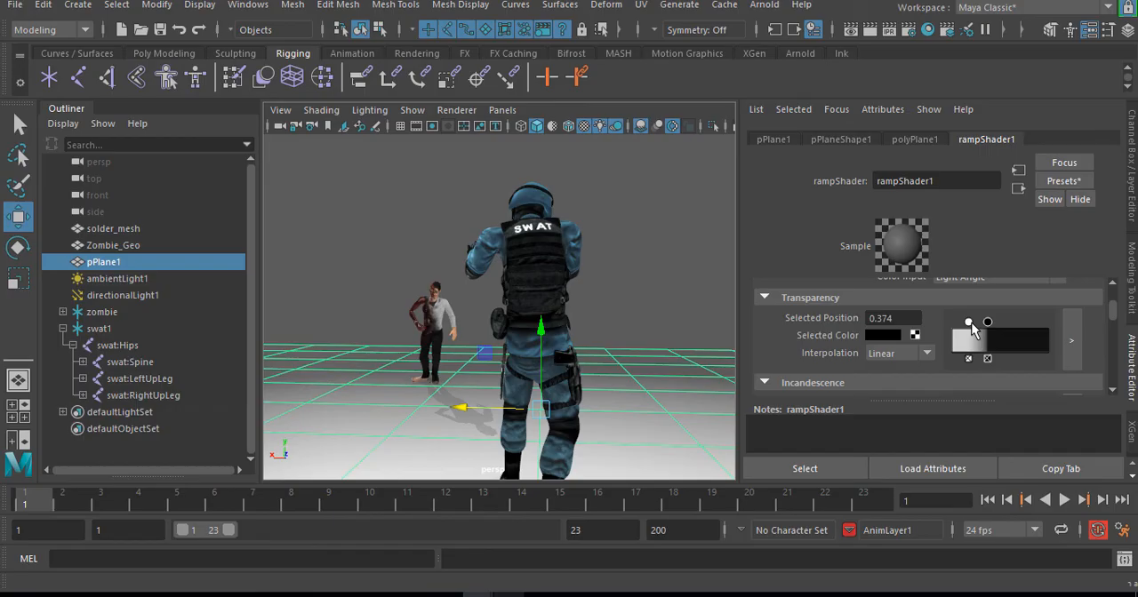
left_click(1064, 500)
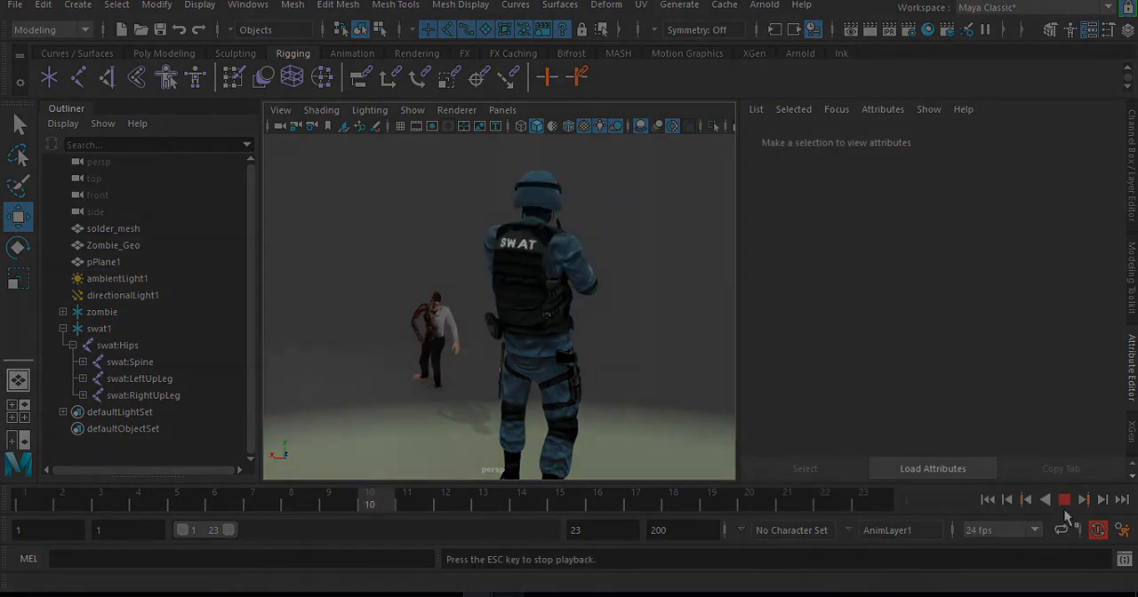